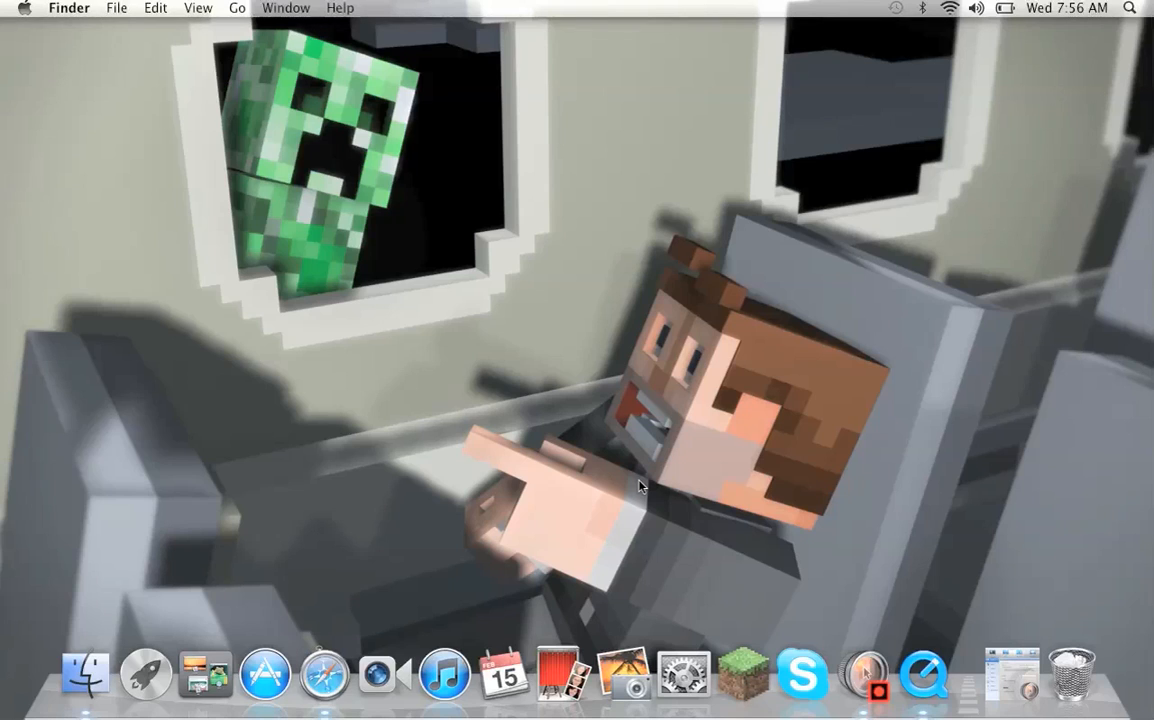
pyautogui.moveTo(435, 521)
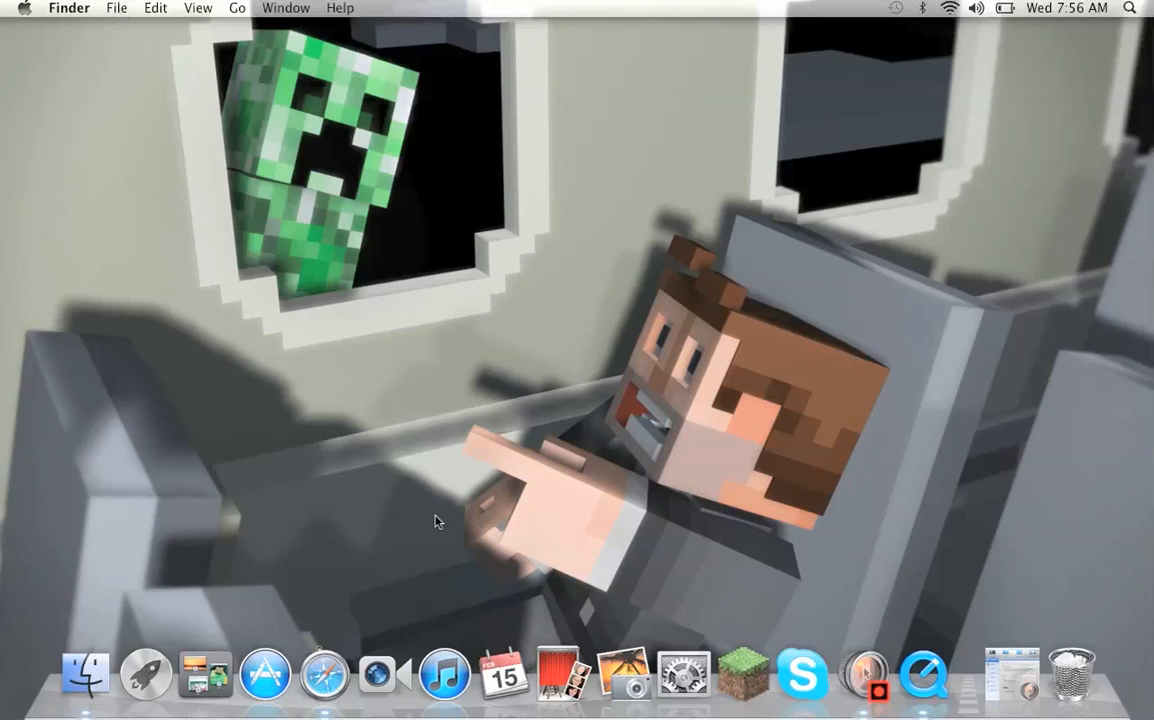
pyautogui.moveTo(421, 512)
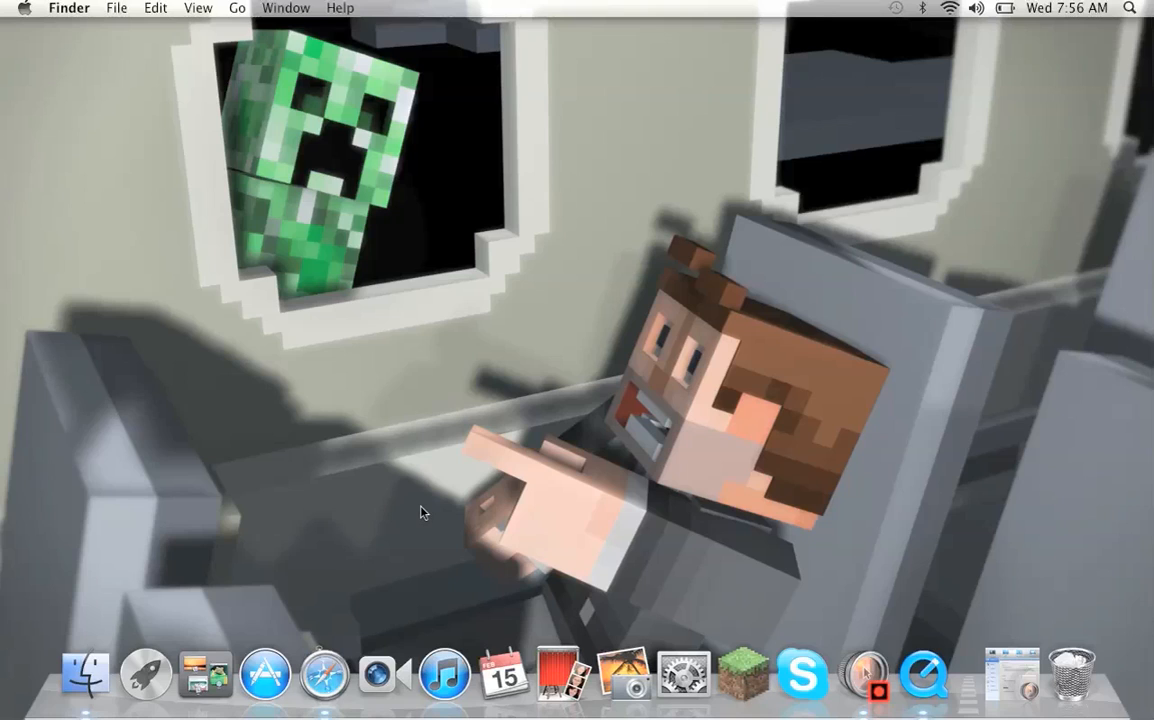
pyautogui.moveTo(421, 518)
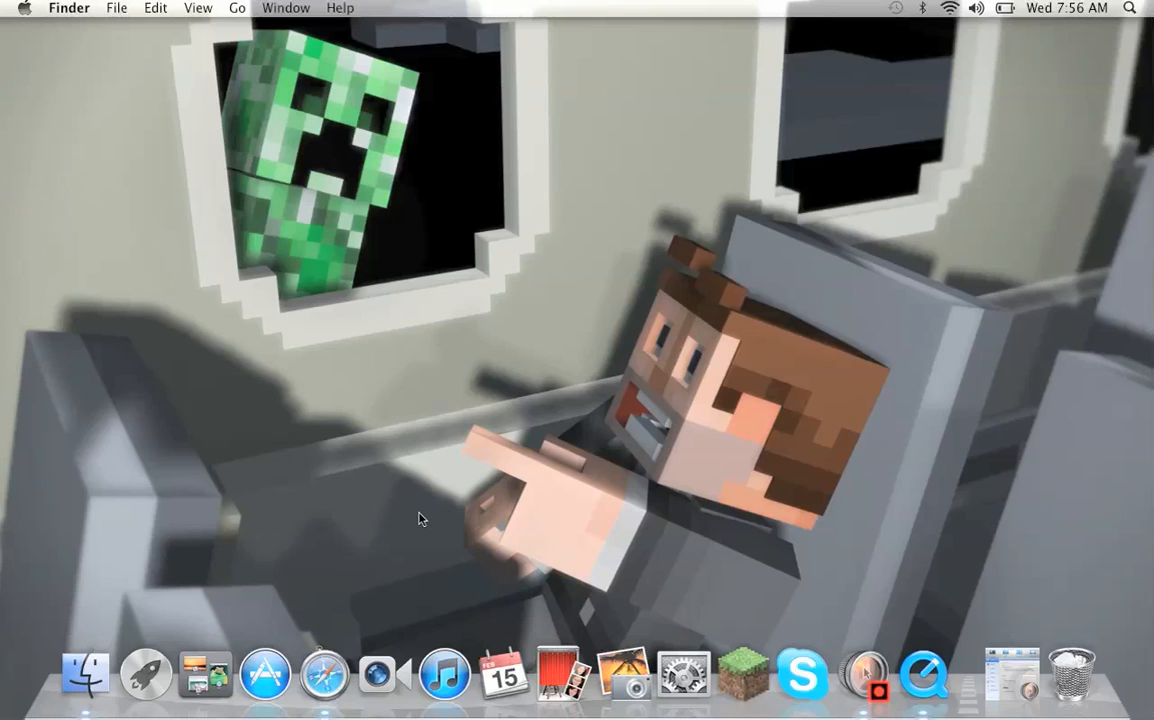
pyautogui.moveTo(416, 524)
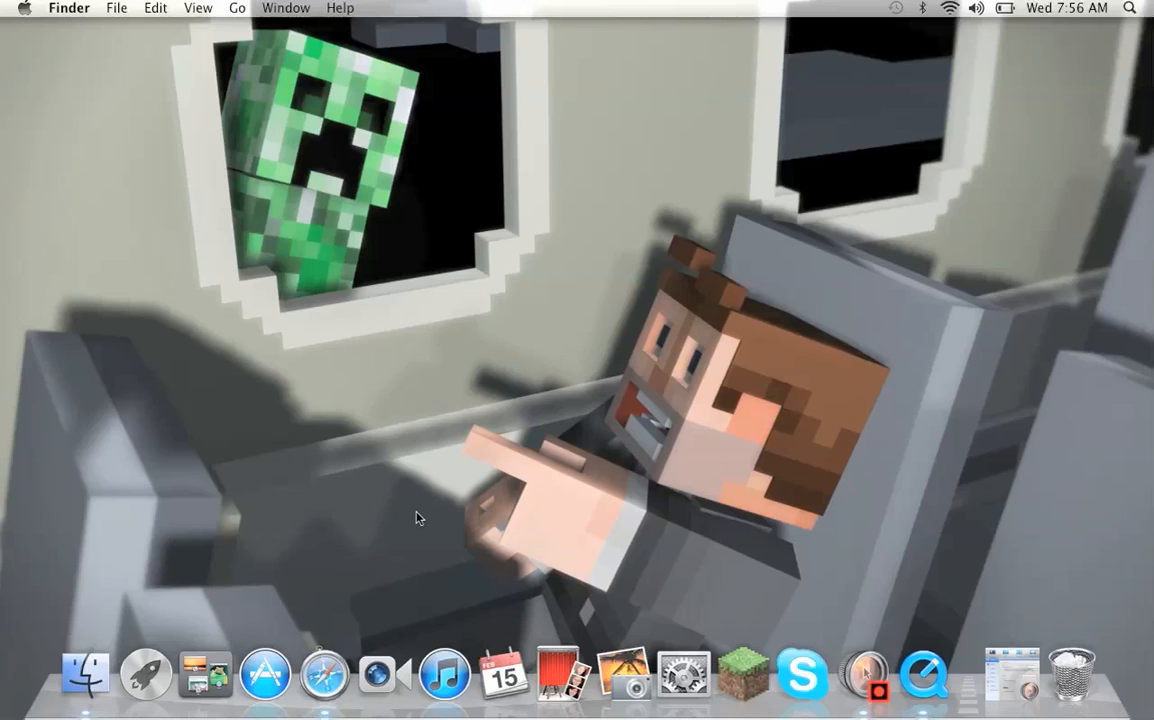
pyautogui.moveTo(138, 607)
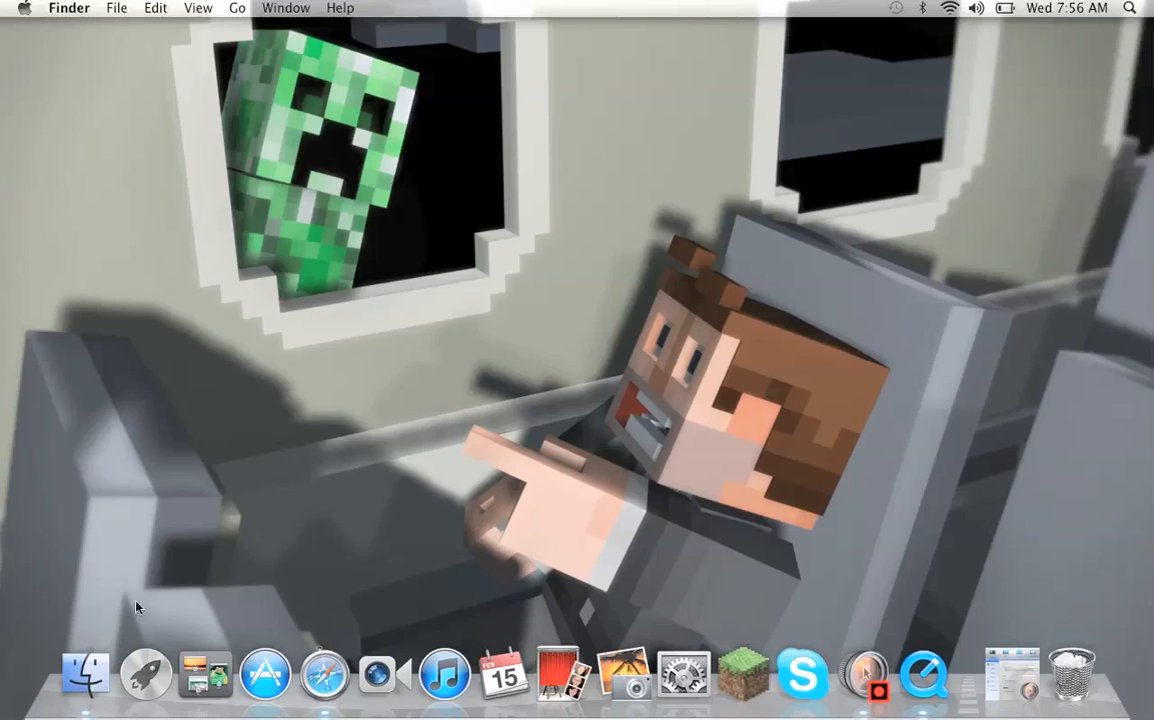
pyautogui.moveTo(84, 673)
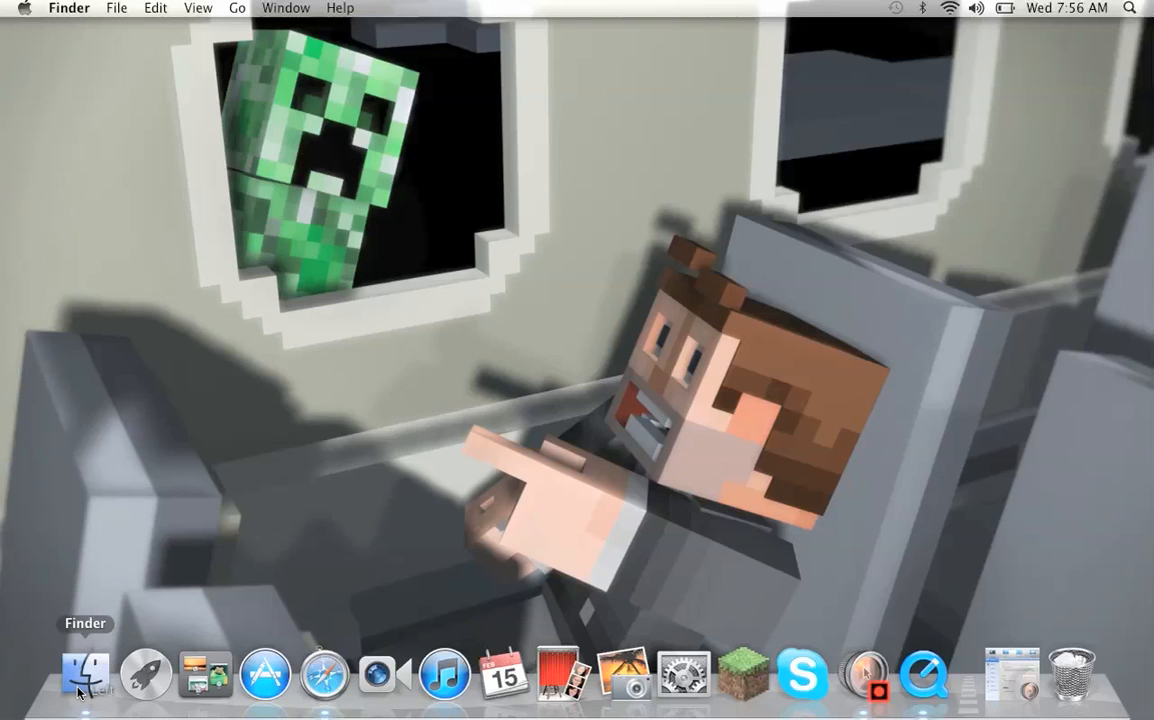
# Step: Open a Finder window showing Downloads as a list with a new untitled folder
pyautogui.click(85, 672)
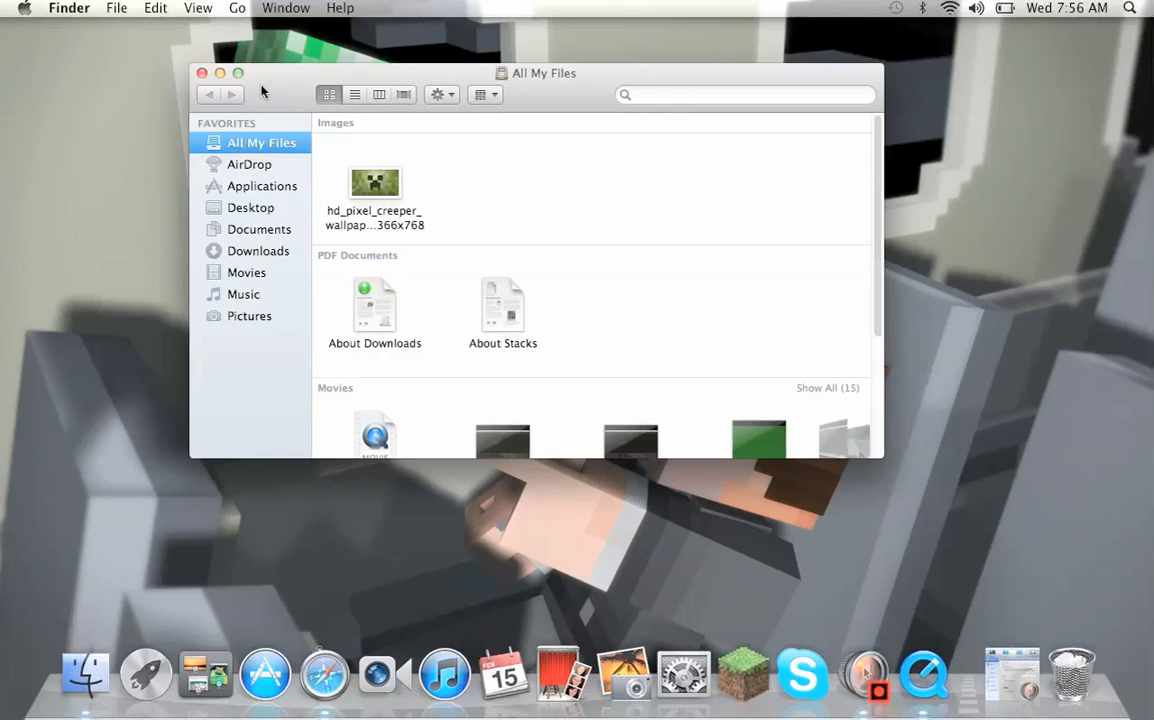
pyautogui.moveTo(253, 74)
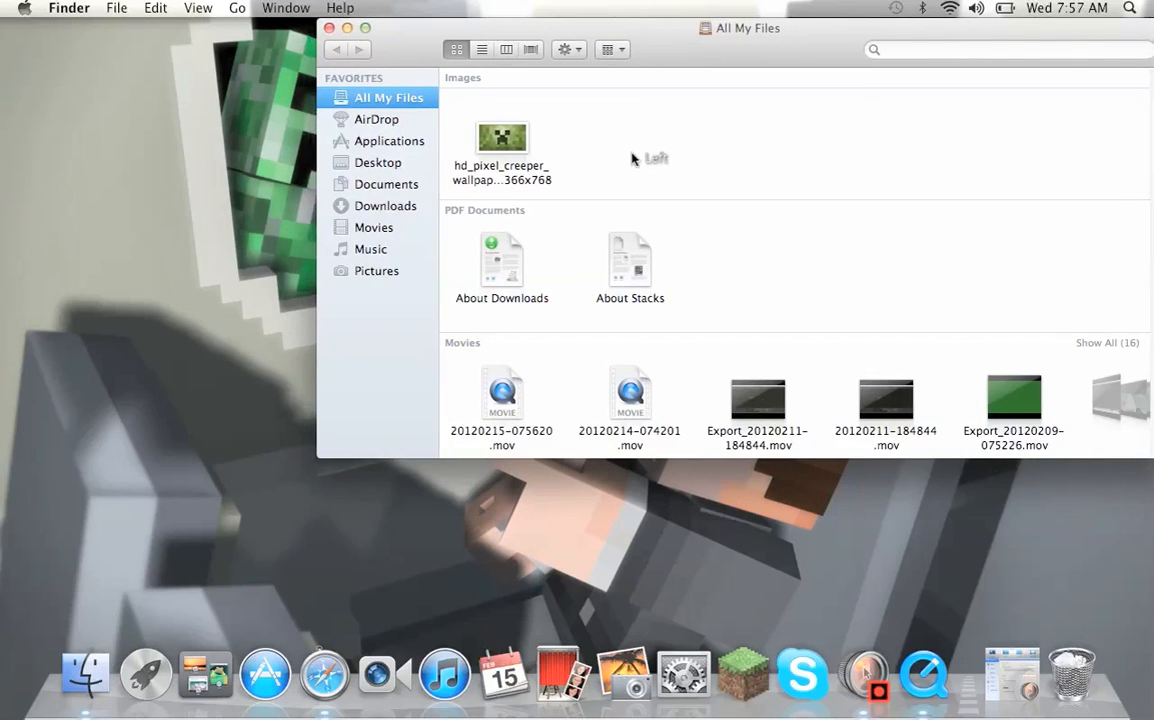
pyautogui.rightClick(660, 158)
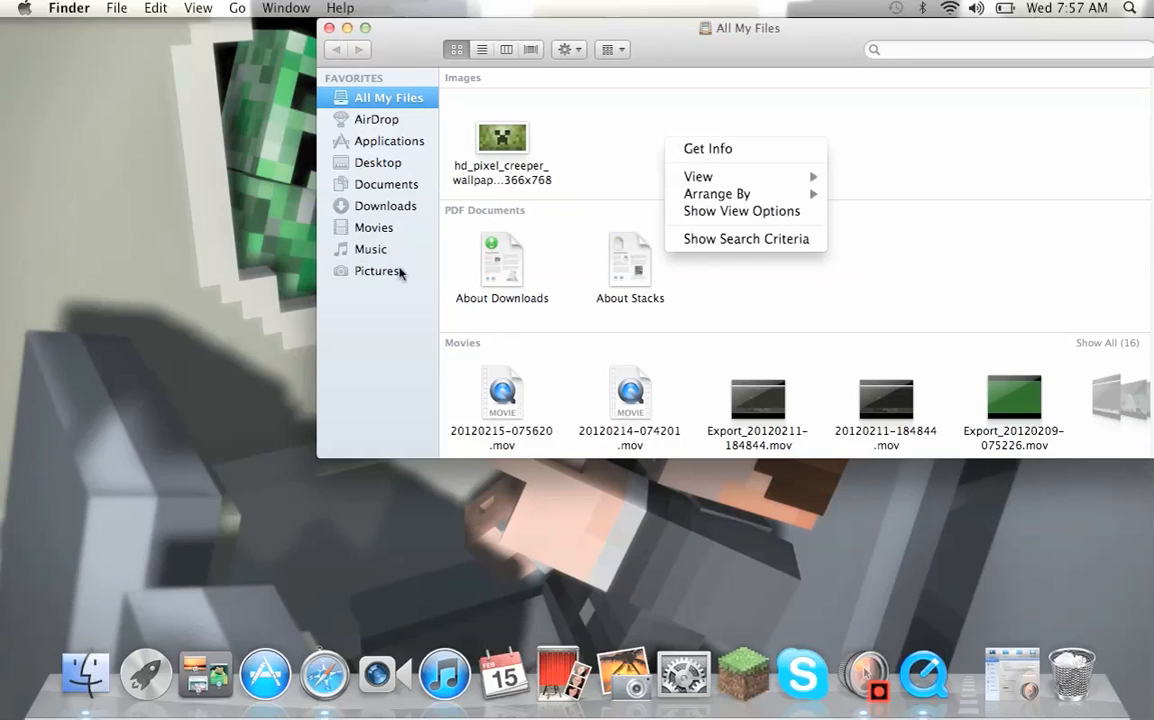
pyautogui.click(388, 205)
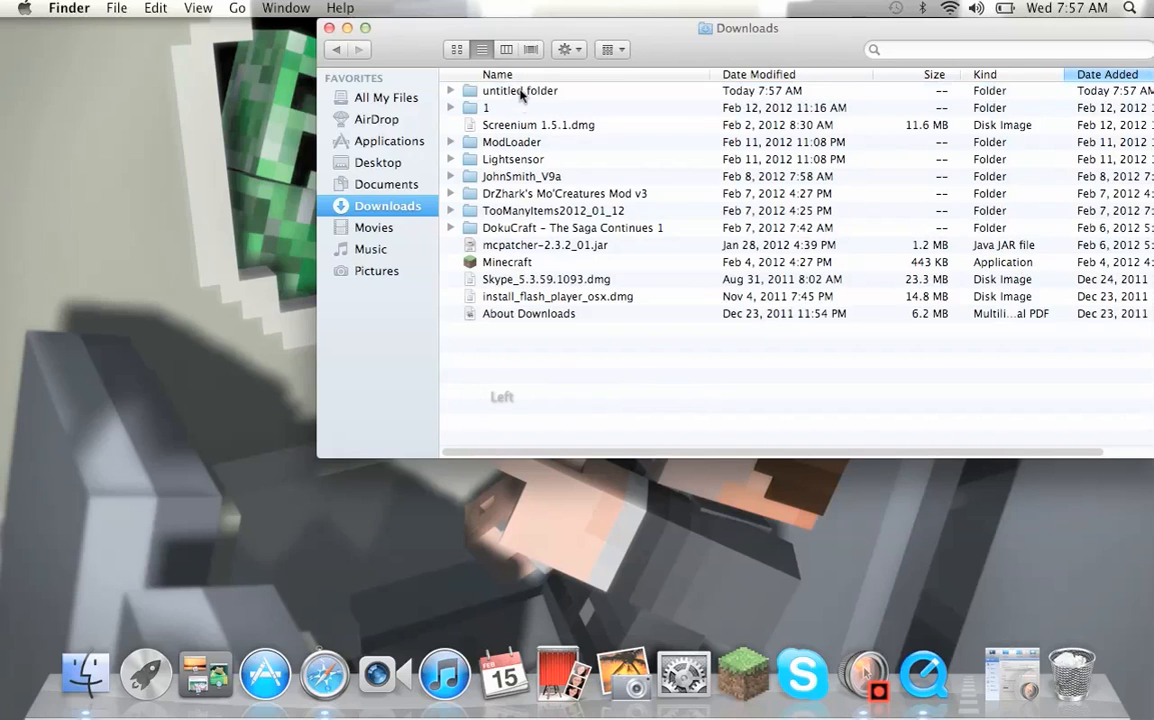
# Step: Rename the untitled folder to 'delete', open it, and return to Downloads
pyautogui.click(519, 90)
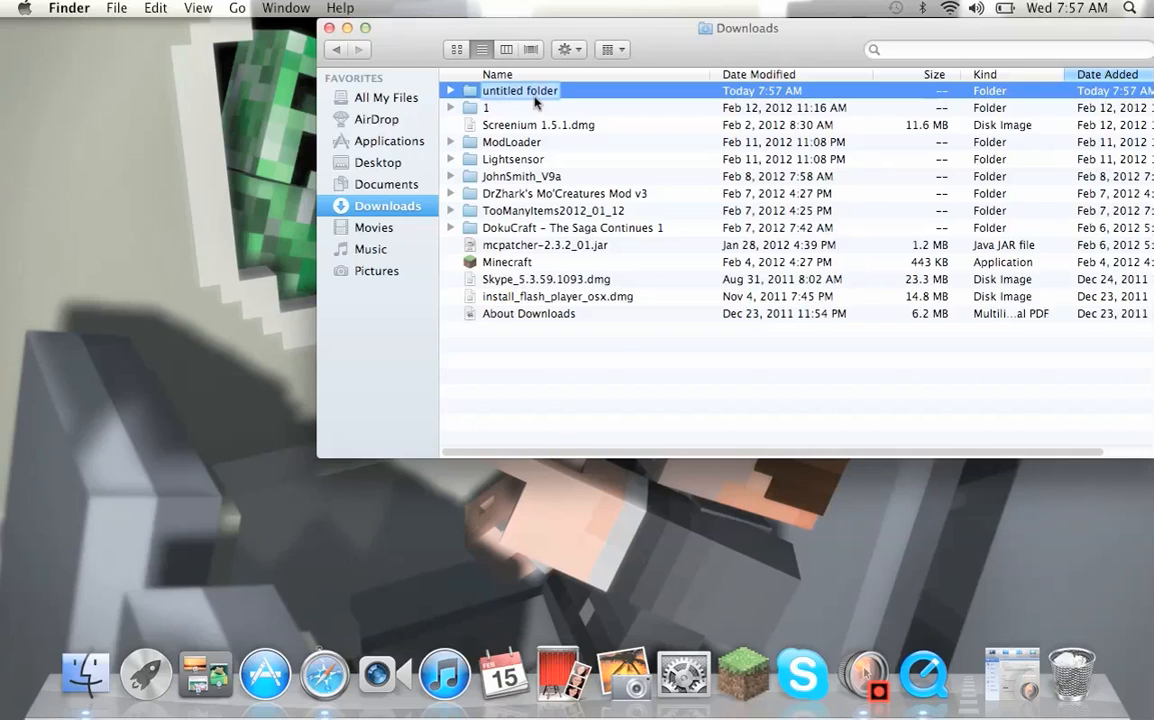
pyautogui.moveTo(540, 90)
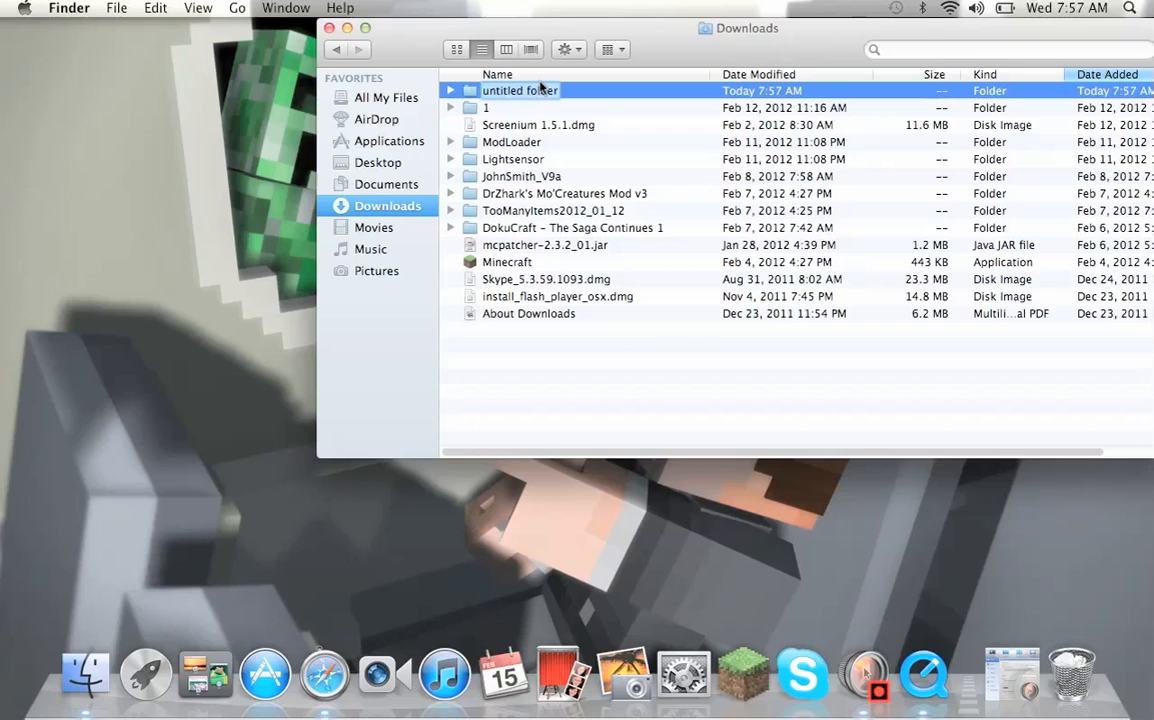
pyautogui.write('delete')
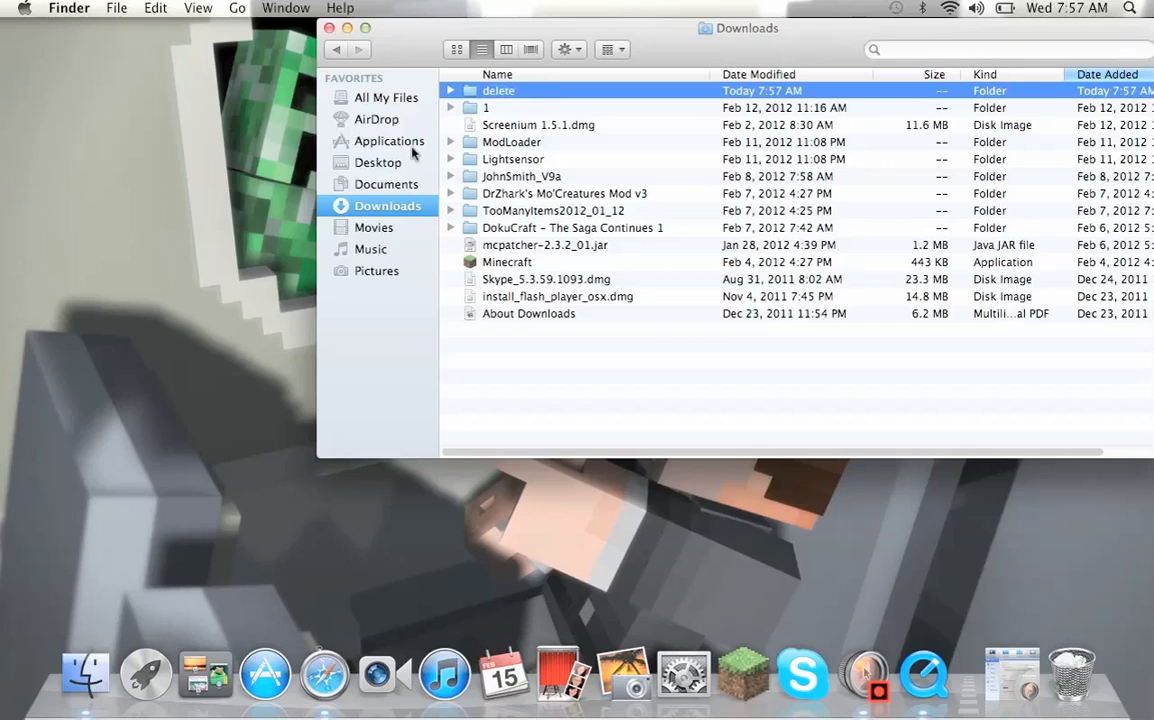
pyautogui.moveTo(490, 98)
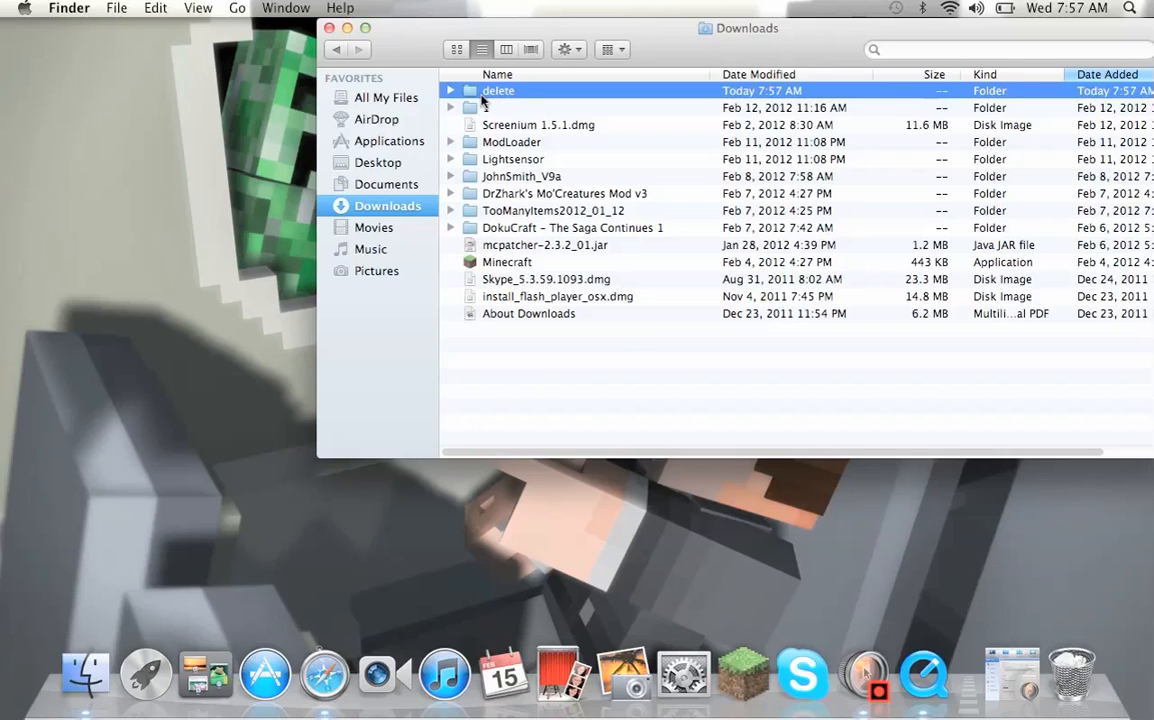
pyautogui.doubleClick(498, 90)
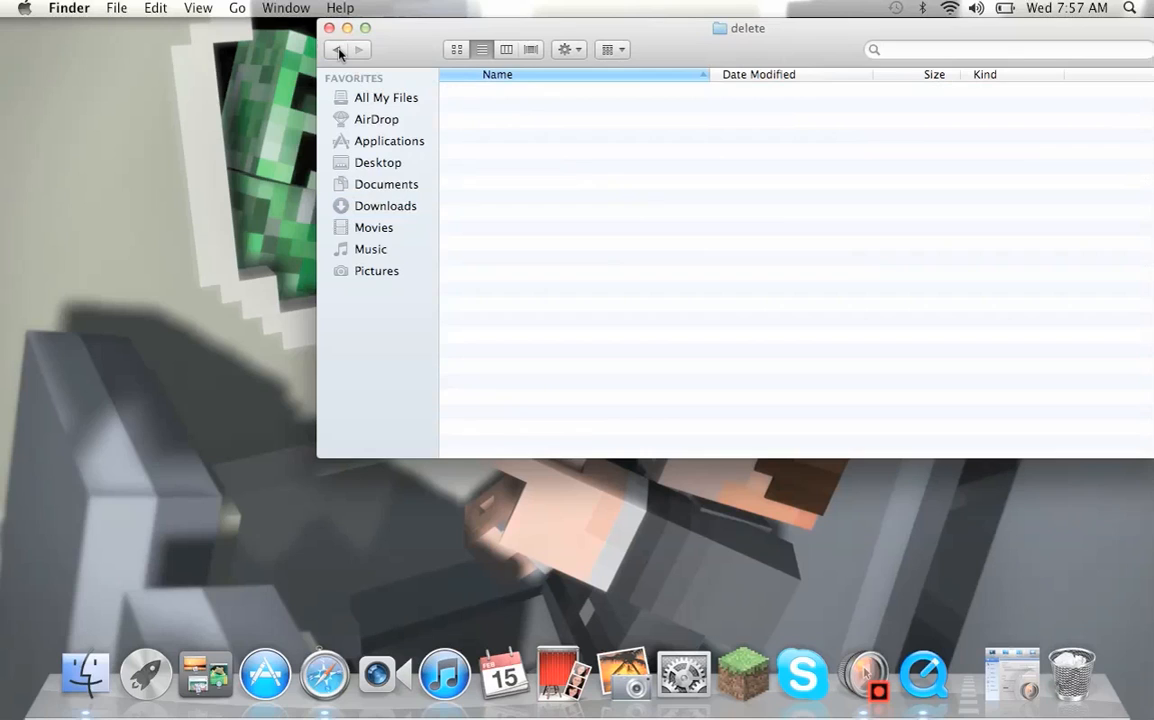
pyautogui.click(386, 205)
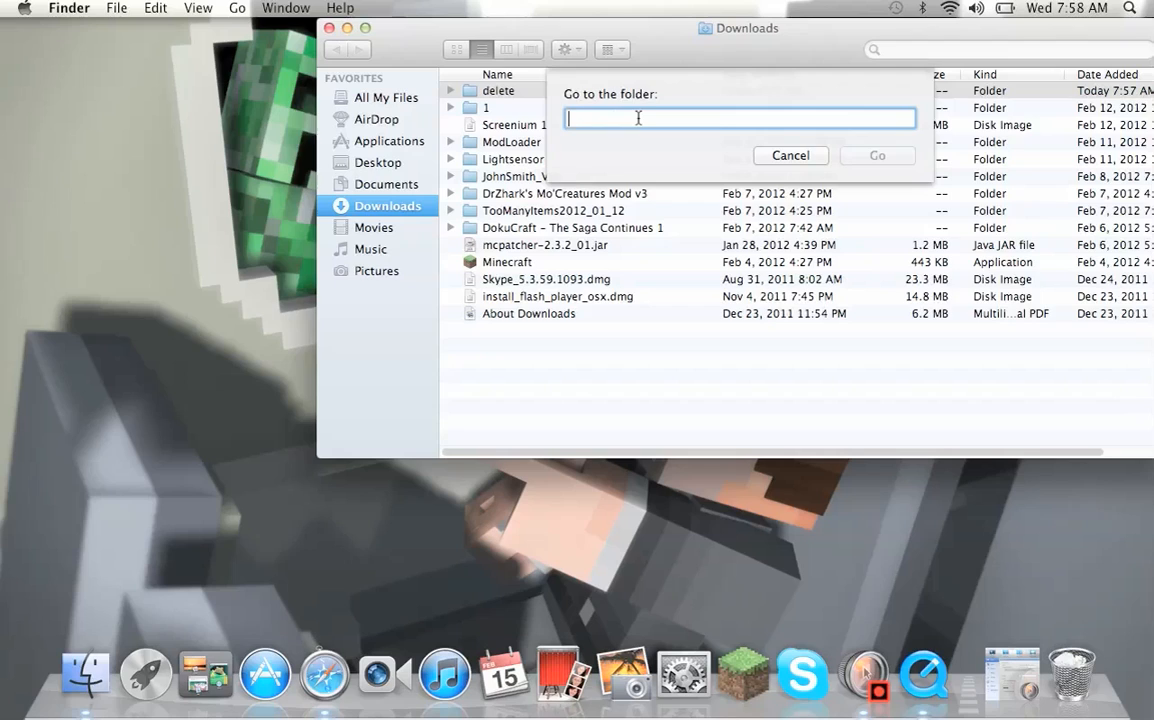
# Step: Enter ~/Library in the Go to Folder prompt to reach the hidden Library folder
pyautogui.write('~')
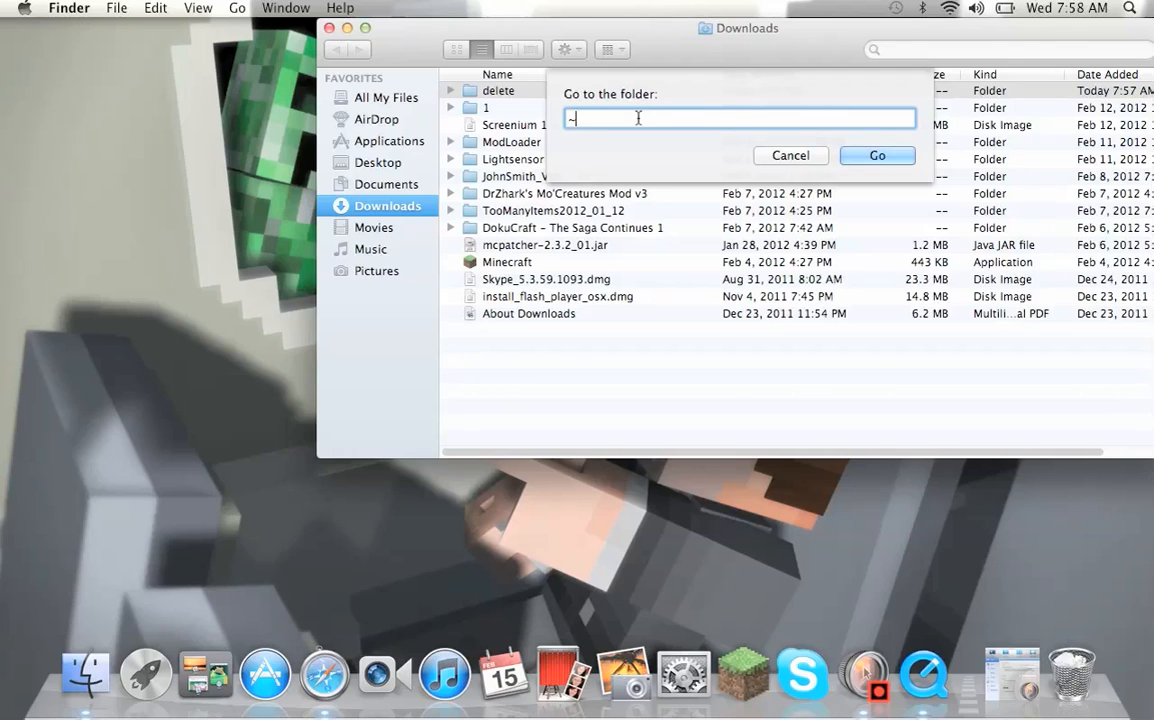
pyautogui.write('/')
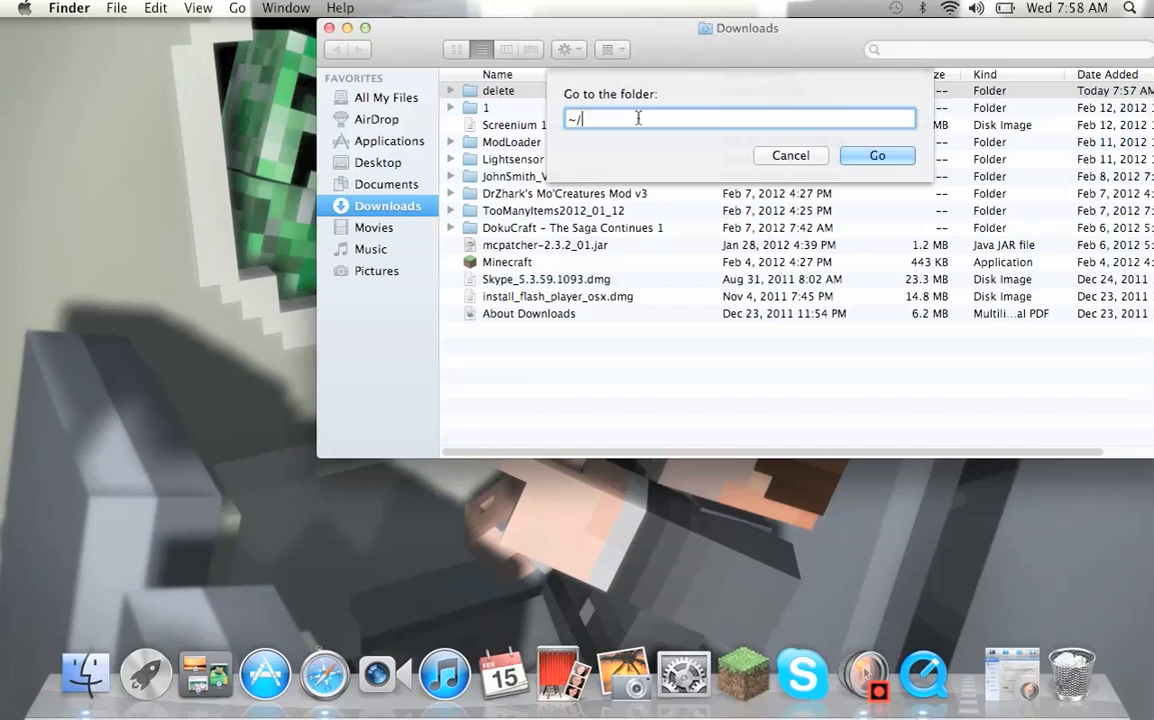
pyautogui.write('l')
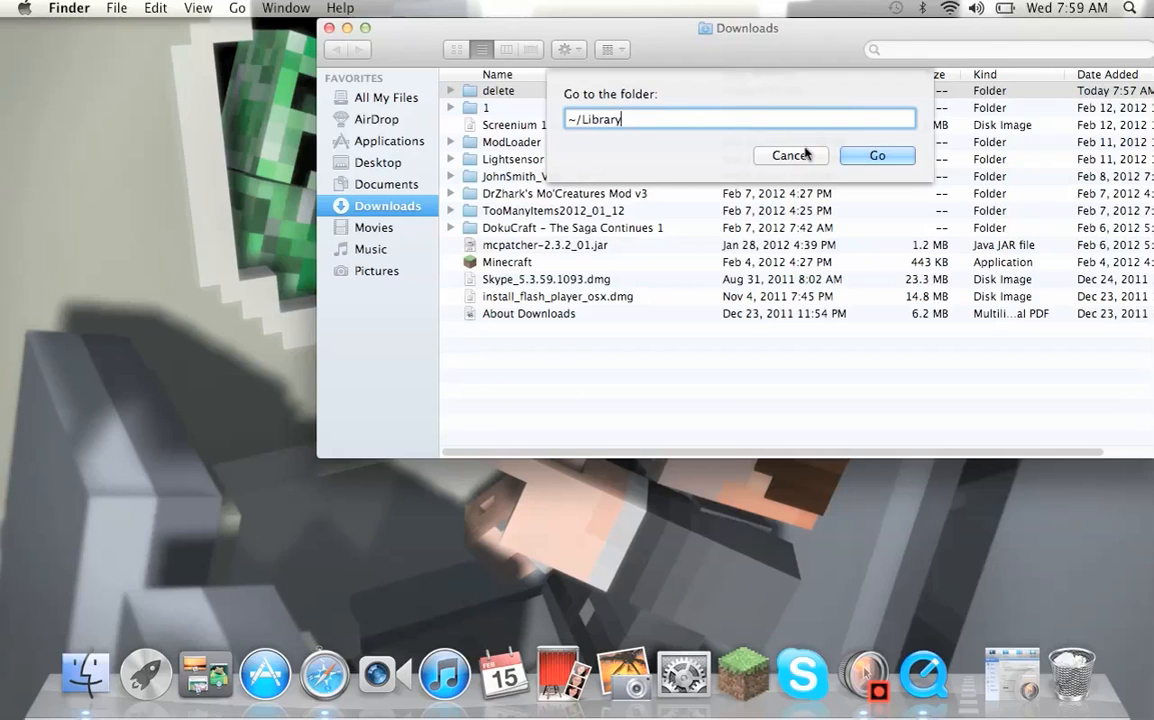
pyautogui.click(877, 155)
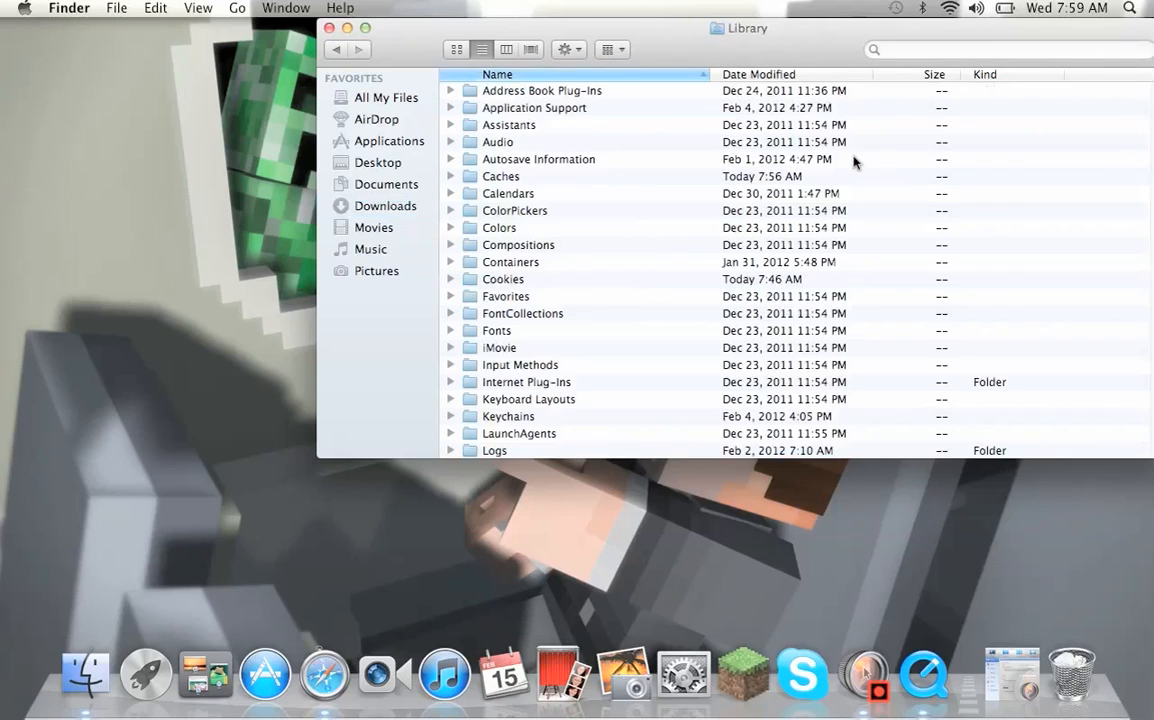
# Step: Open Application Support, then the minecraft folder inside it
pyautogui.scroll(-3)
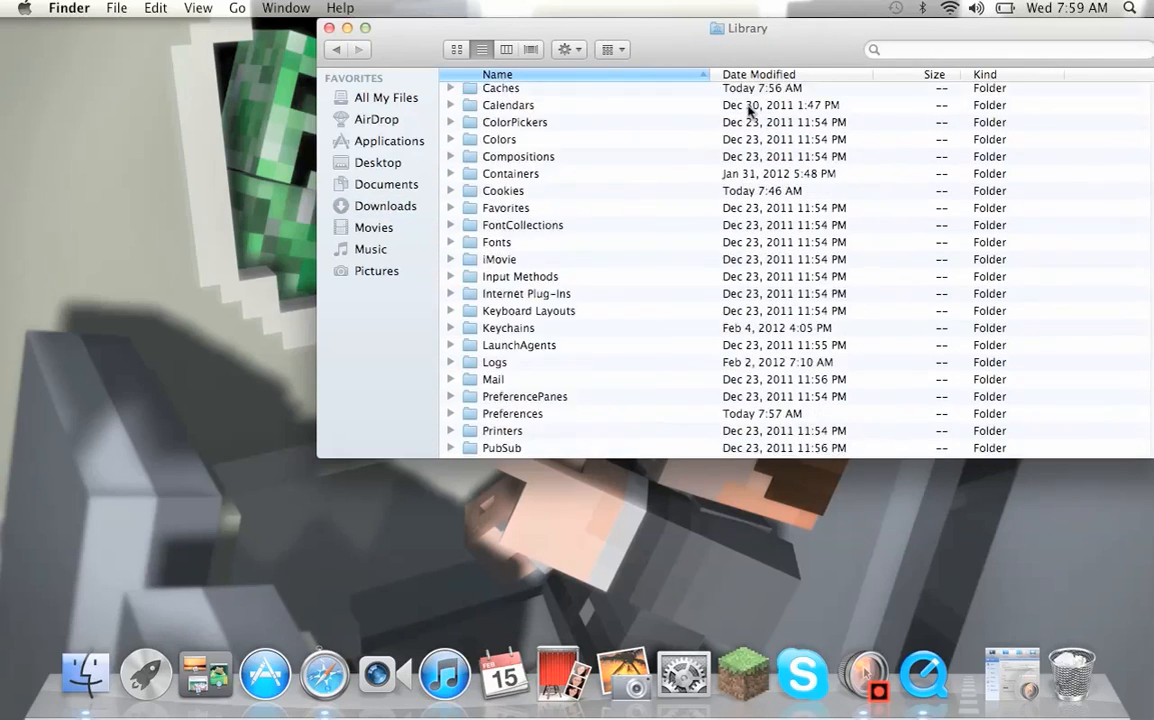
pyautogui.scroll(-3)
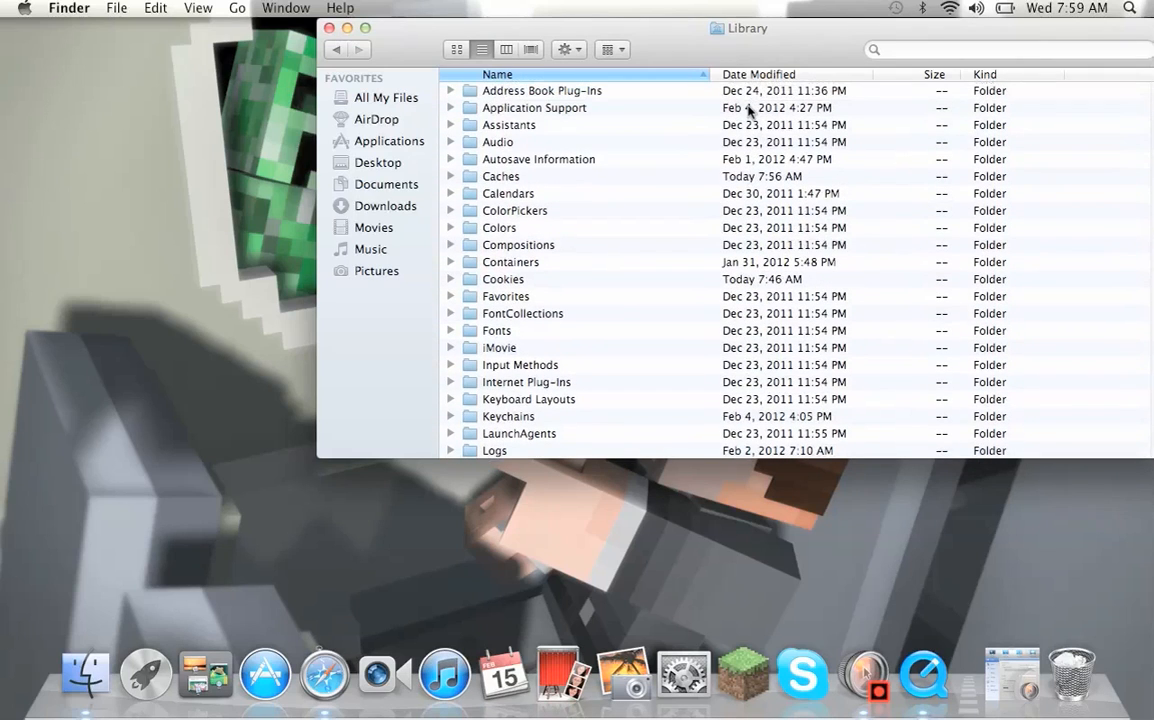
pyautogui.click(534, 107)
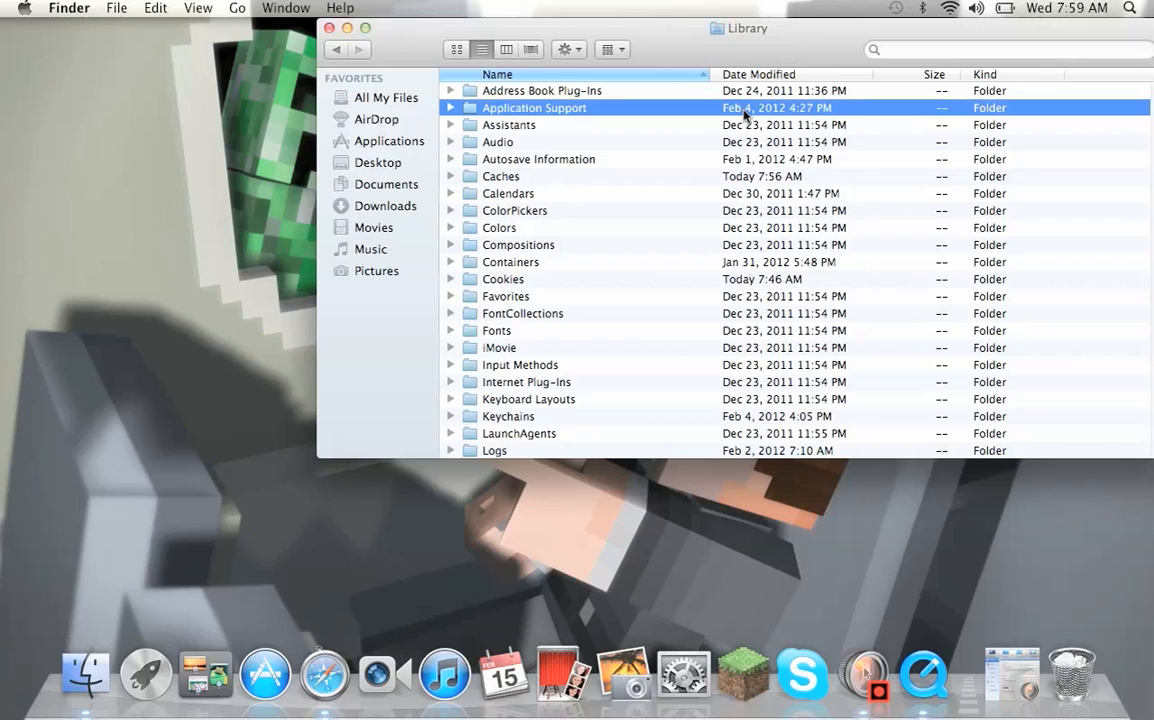
pyautogui.doubleClick(534, 107)
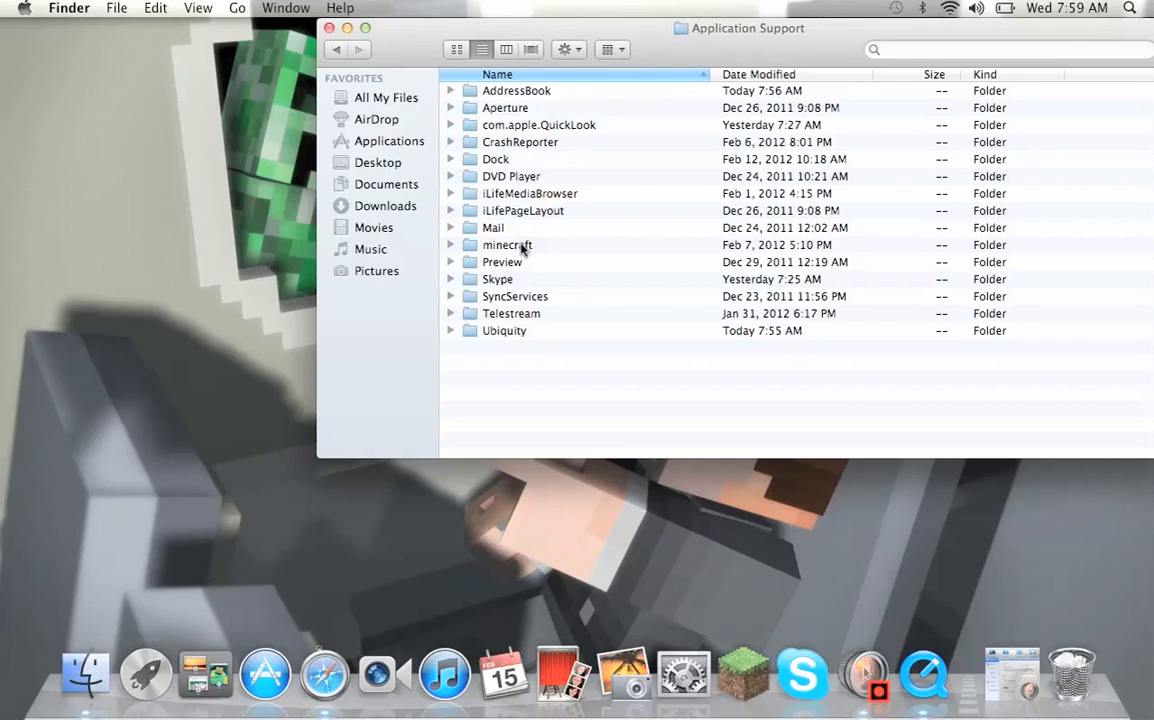
pyautogui.doubleClick(508, 244)
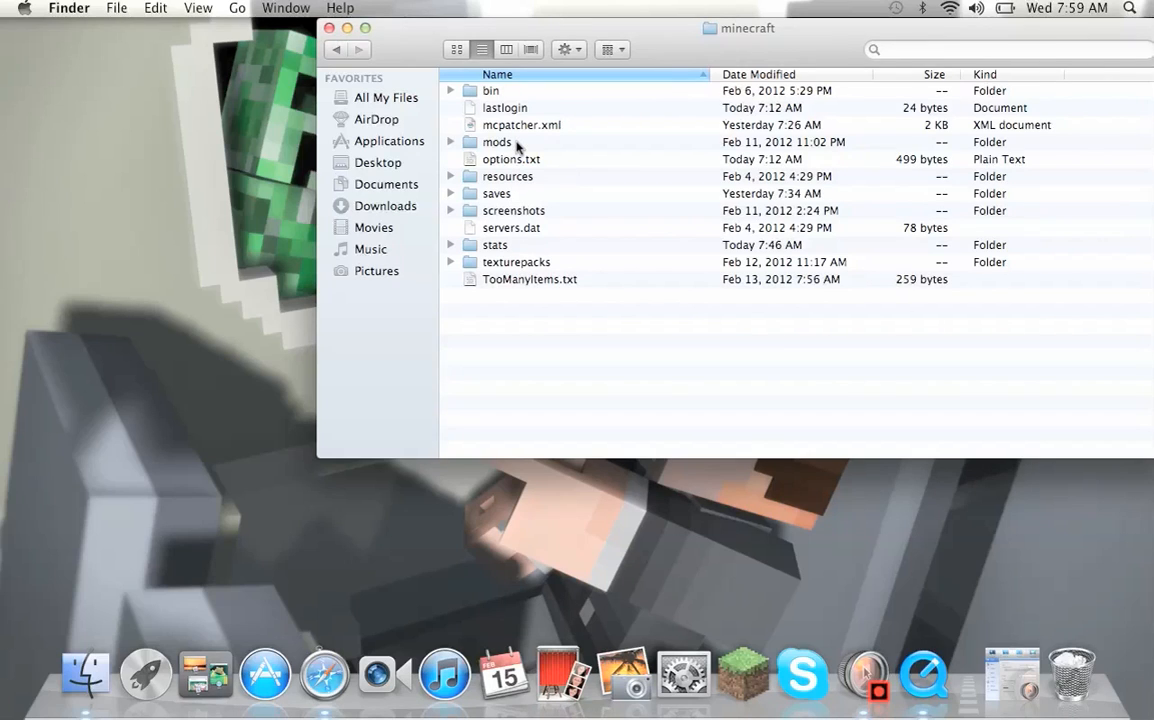
# Step: Select the bin, mods and screenshots folders in the minecraft listing
pyautogui.click(491, 91)
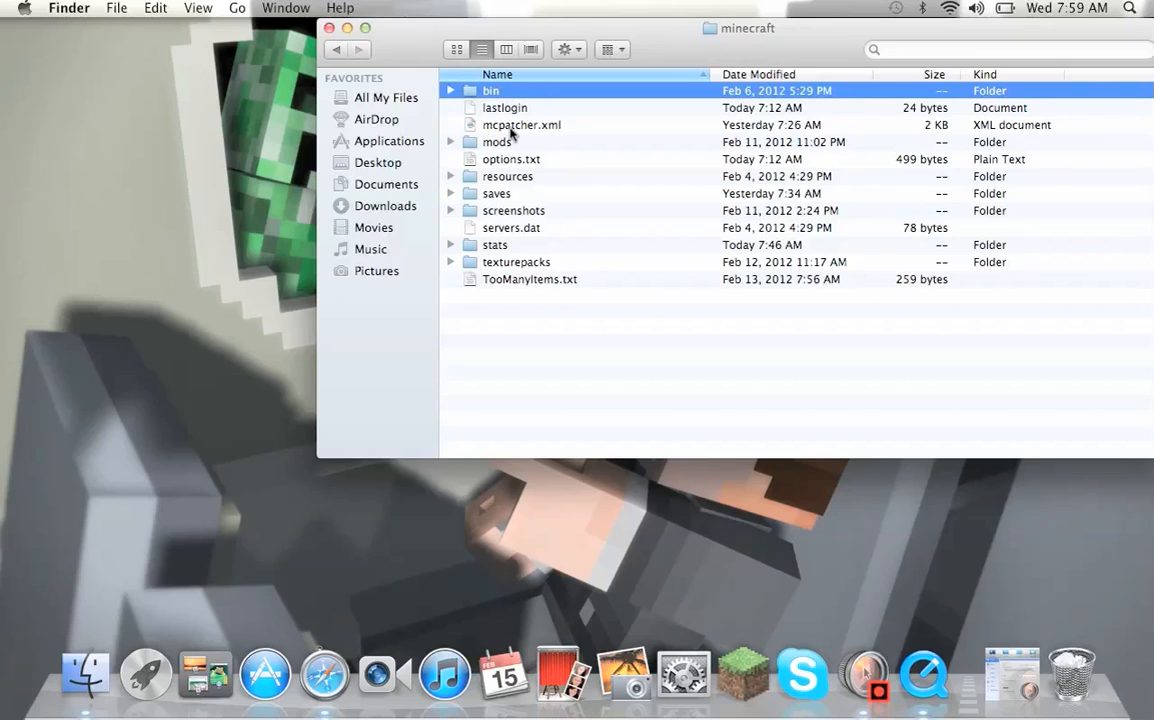
pyautogui.click(498, 141)
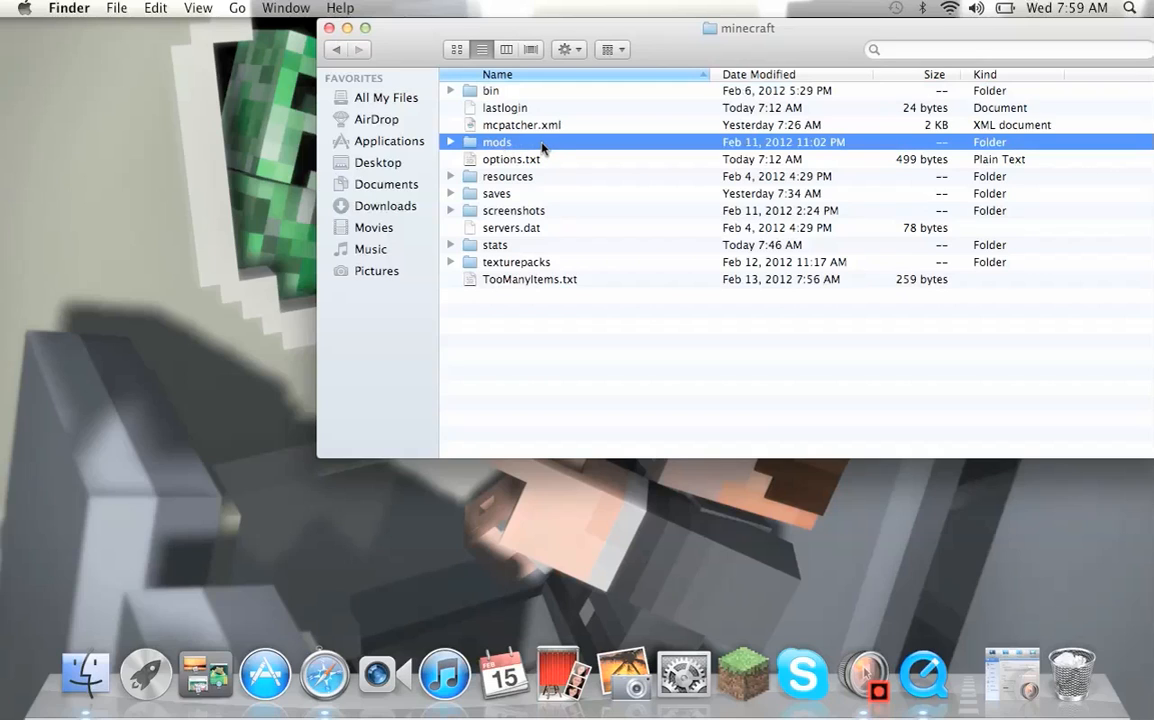
pyautogui.moveTo(535, 140)
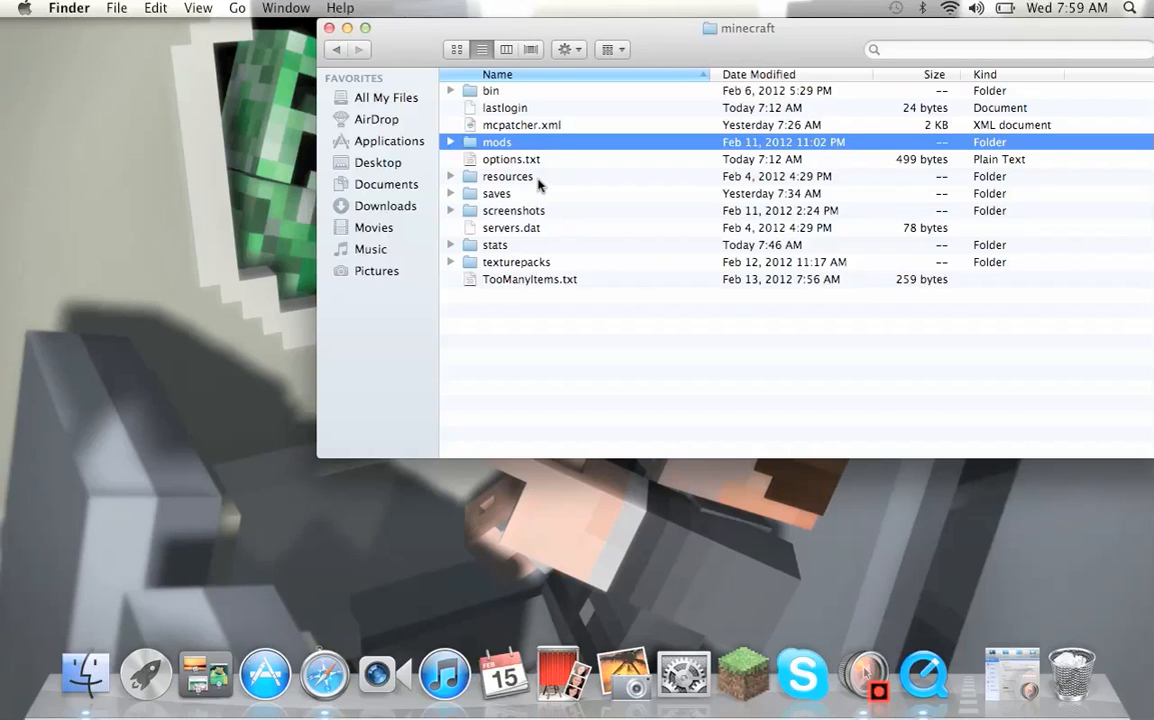
pyautogui.moveTo(169, 248)
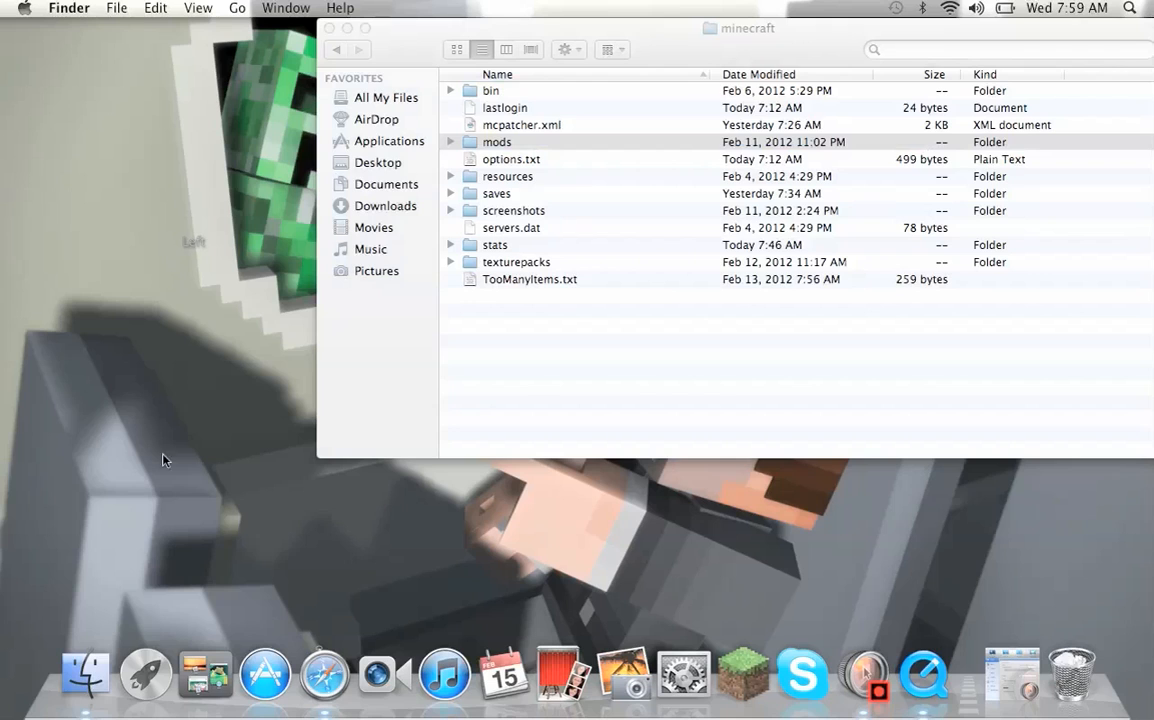
pyautogui.click(497, 141)
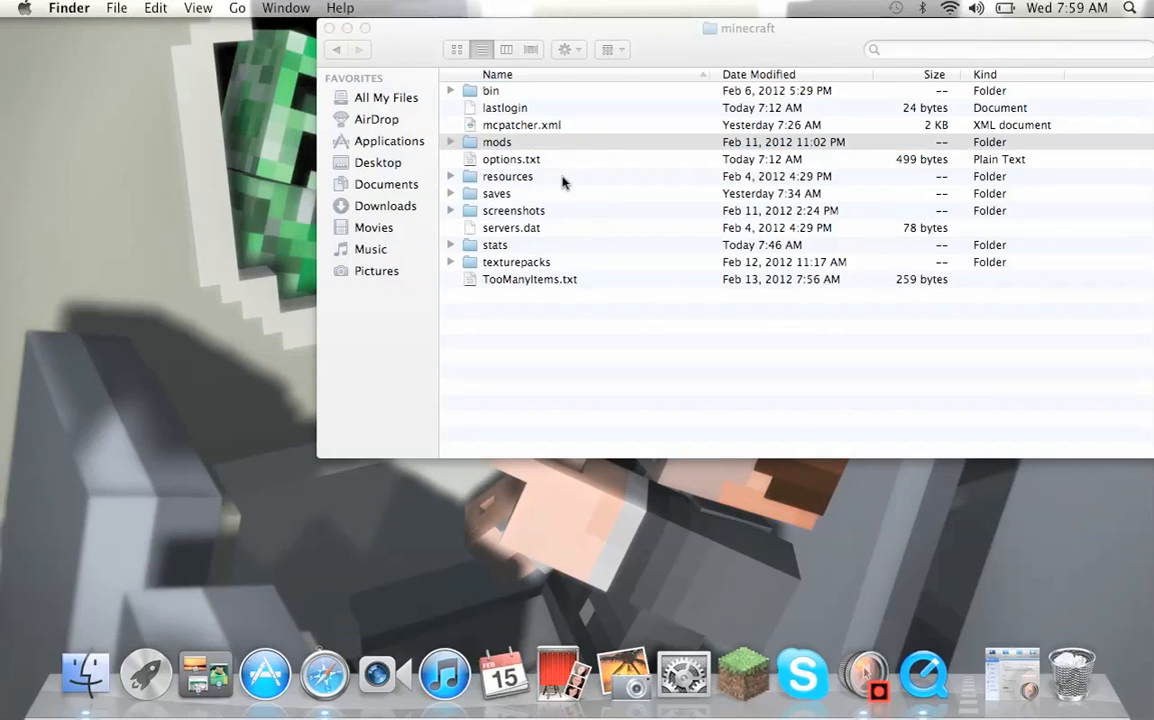
pyautogui.click(497, 141)
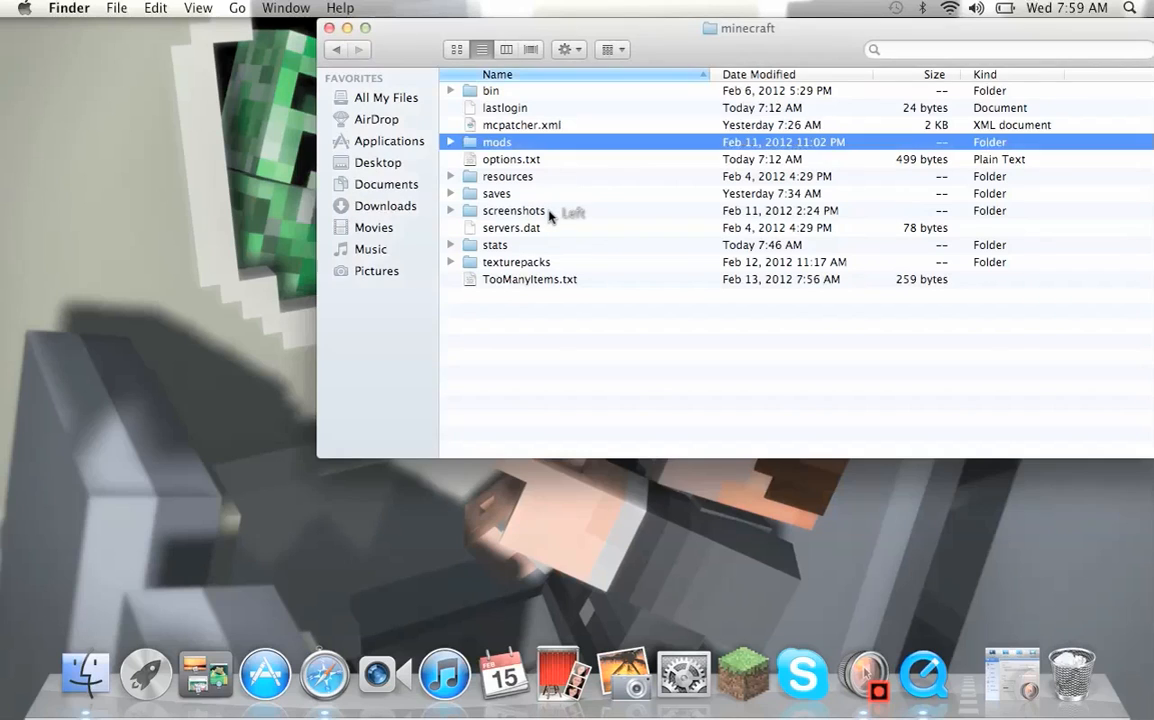
pyautogui.click(513, 210)
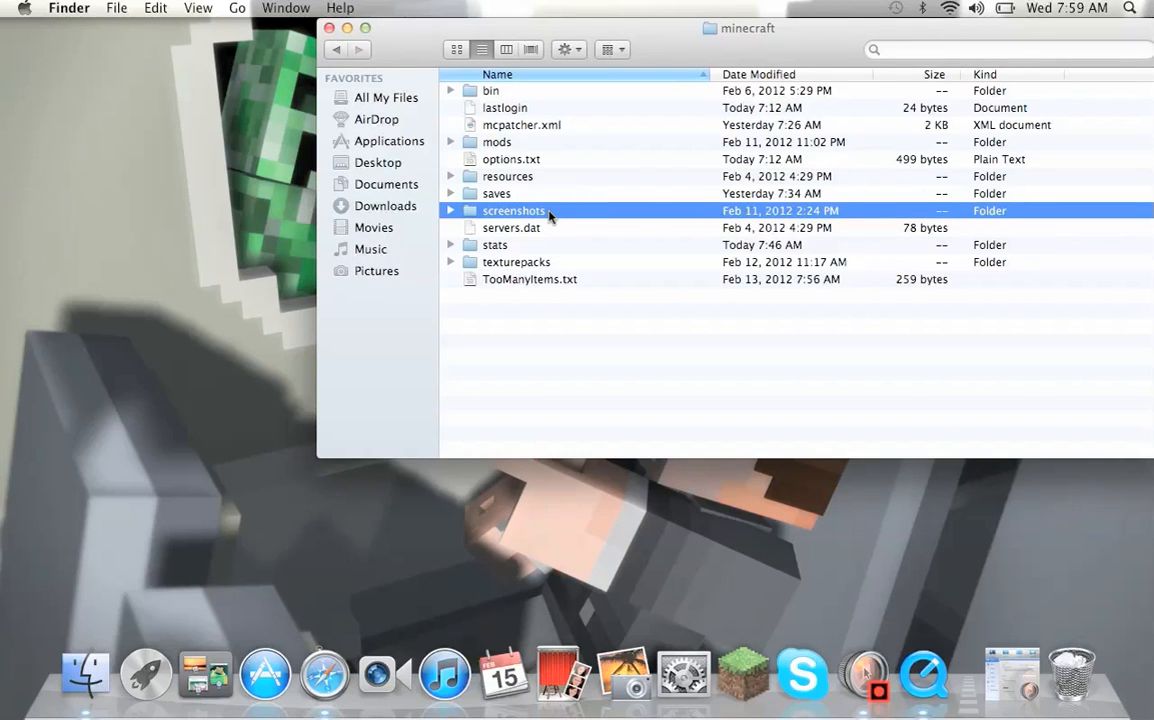
pyautogui.doubleClick(514, 210)
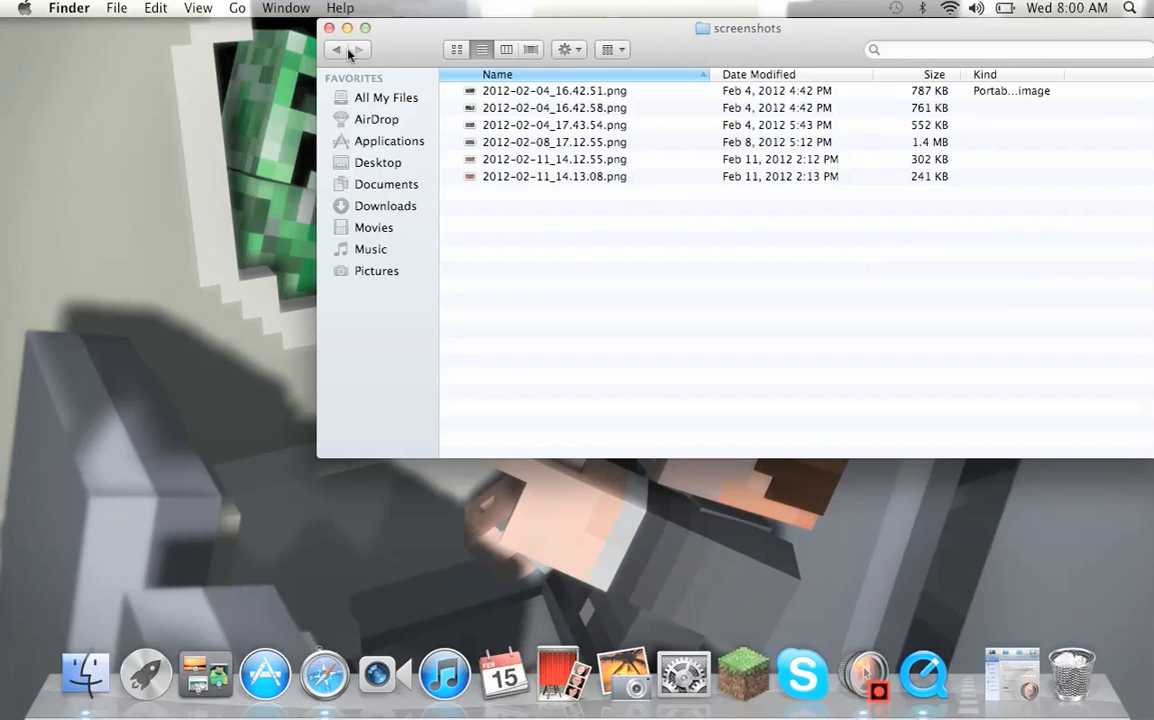
pyautogui.click(336, 50)
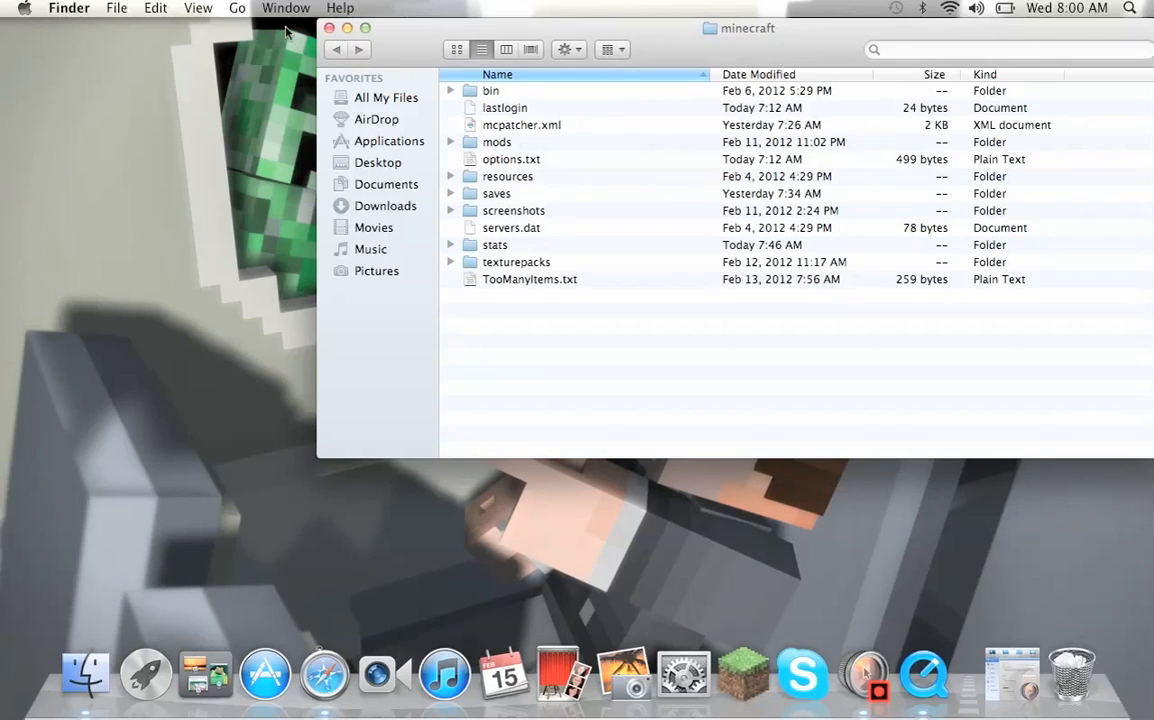
pyautogui.click(116, 8)
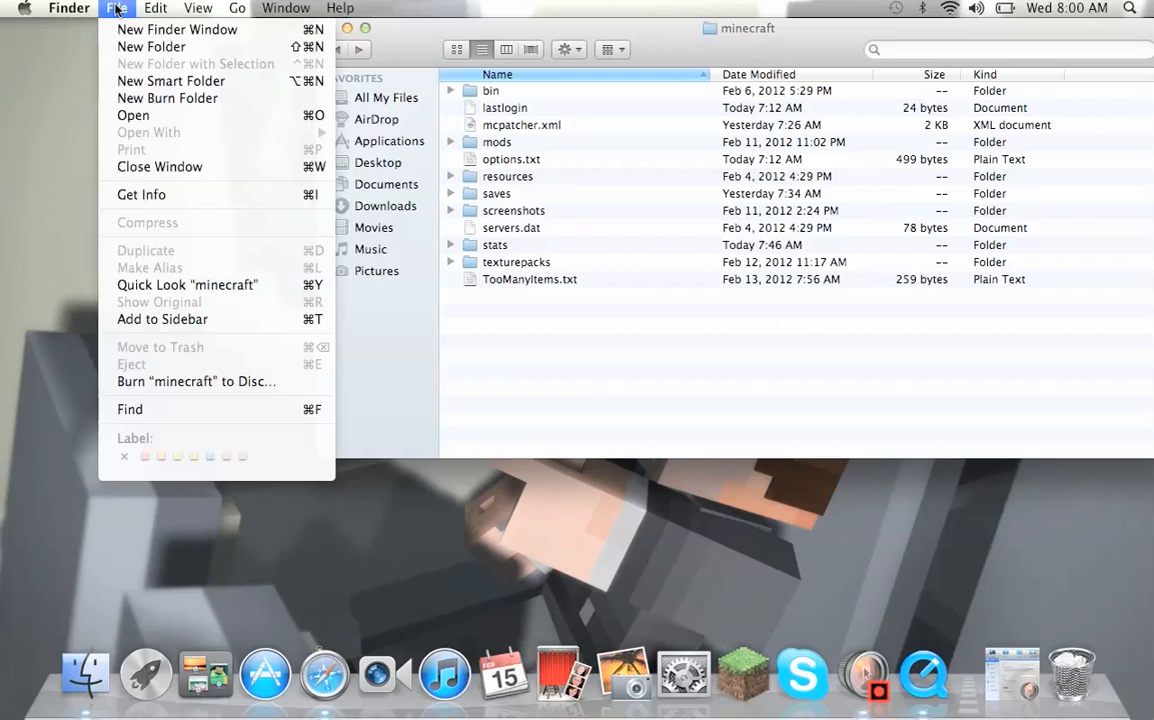
pyautogui.click(69, 8)
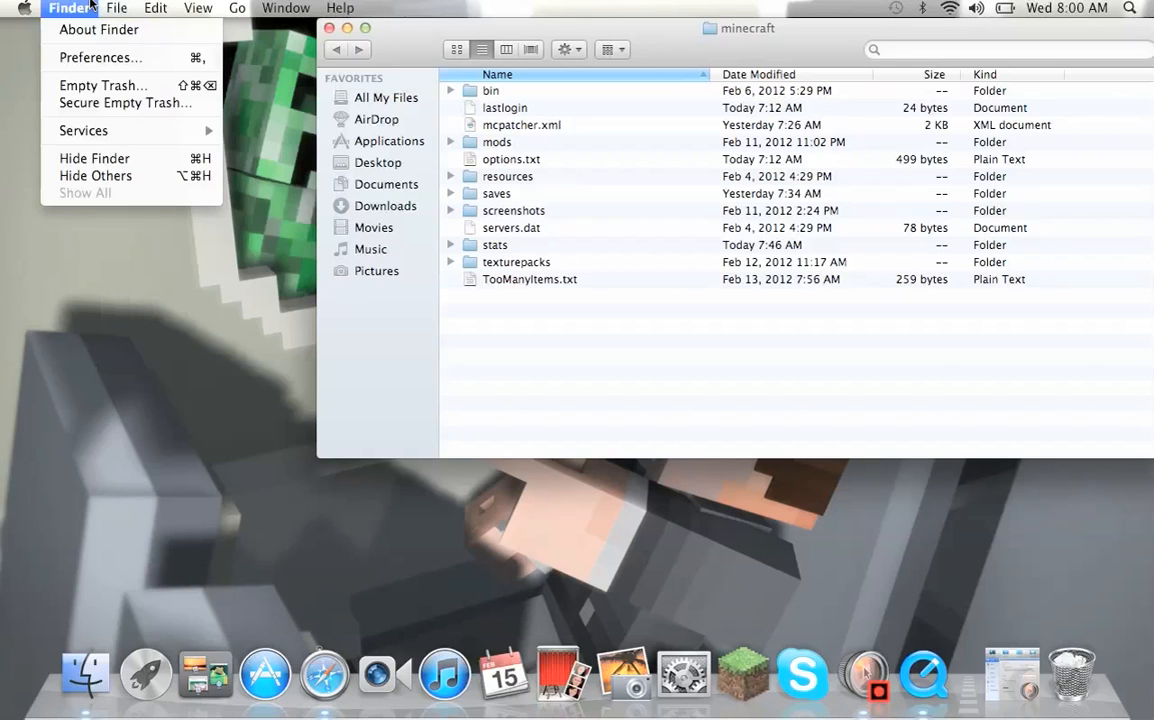
pyautogui.click(154, 8)
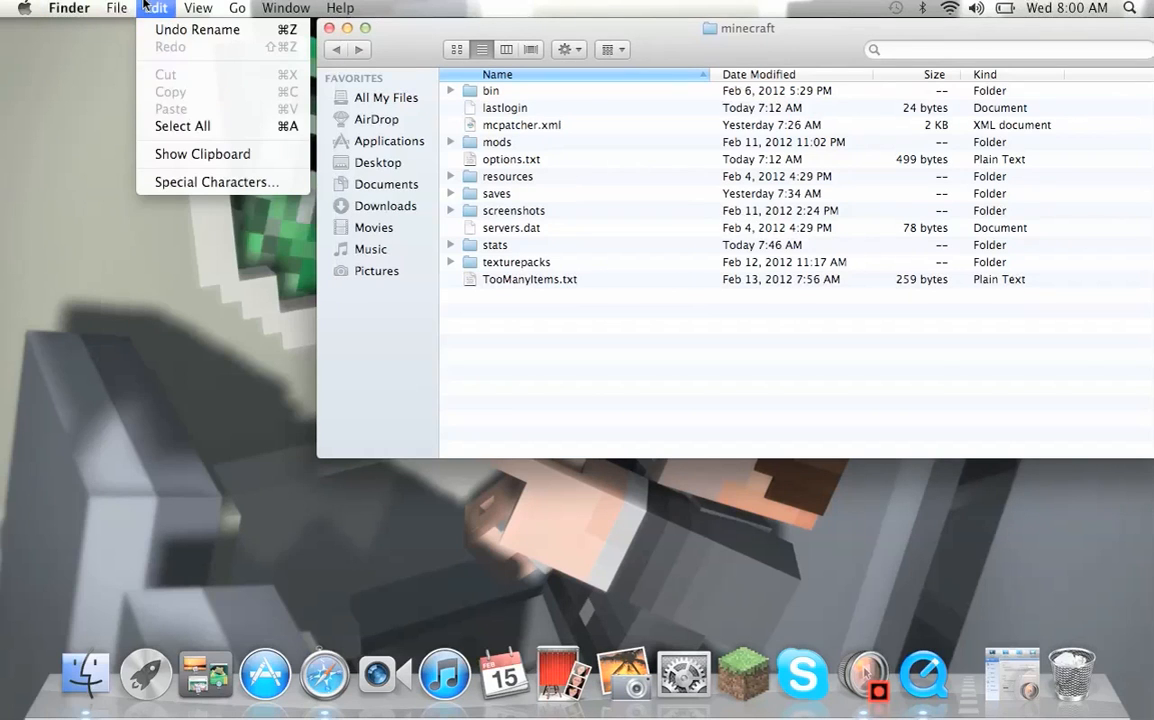
pyautogui.click(237, 8)
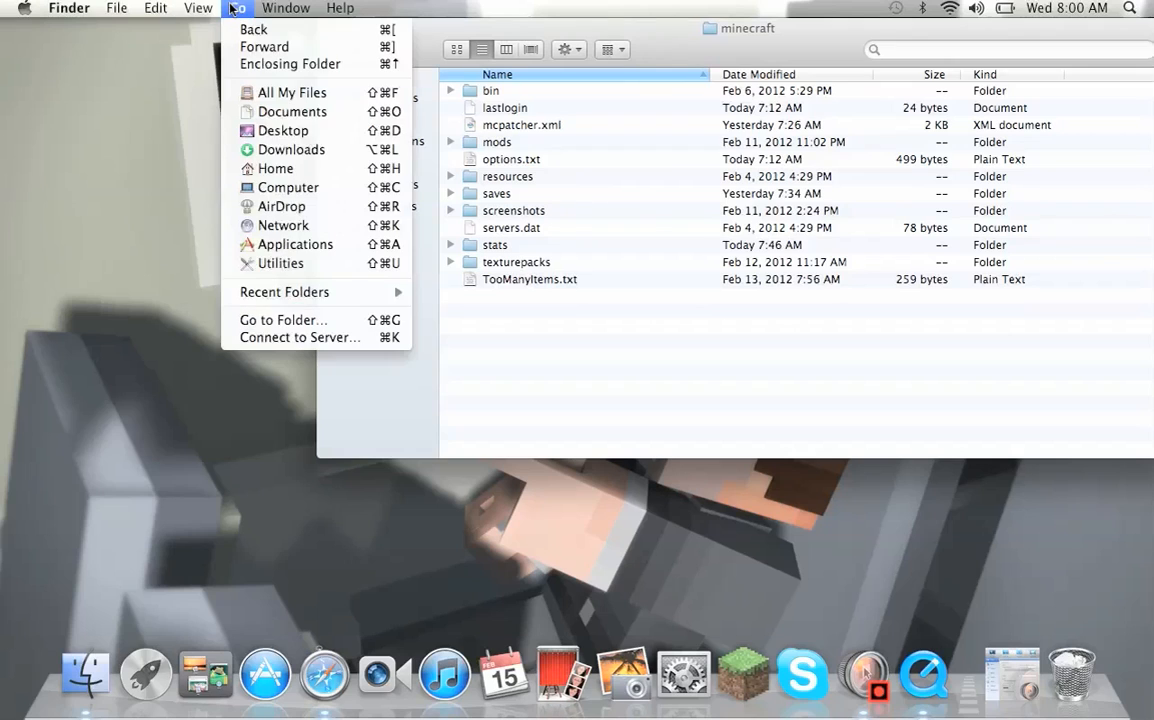
pyautogui.click(287, 8)
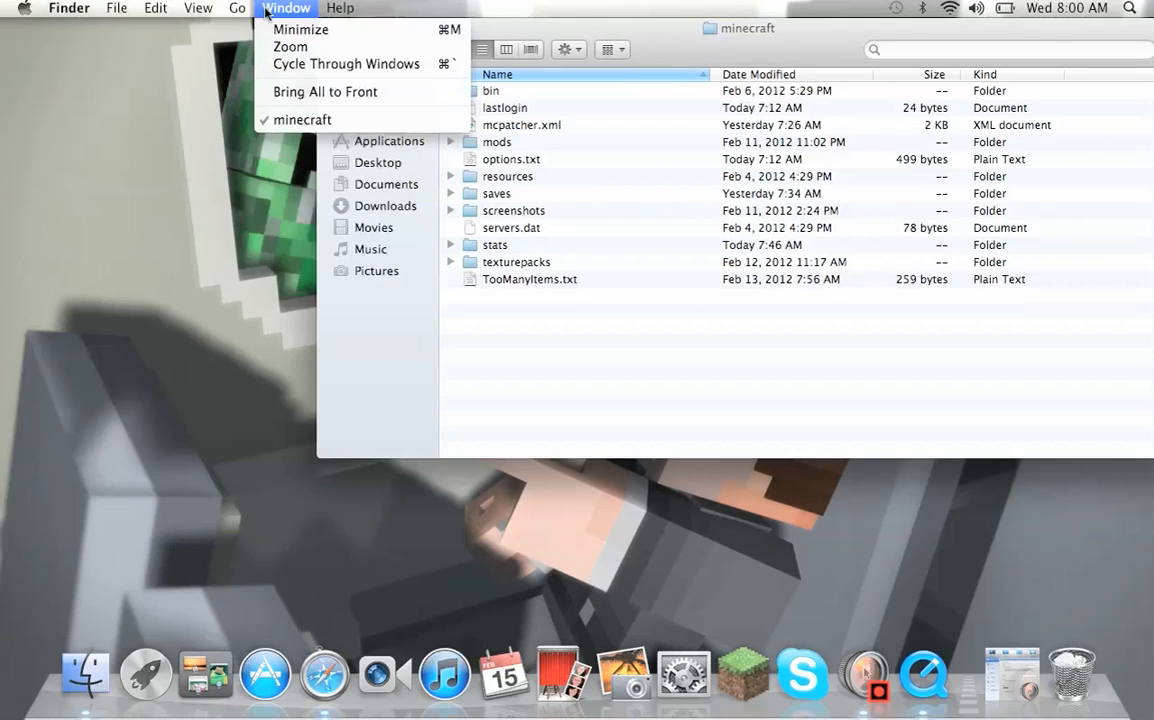
pyautogui.click(340, 8)
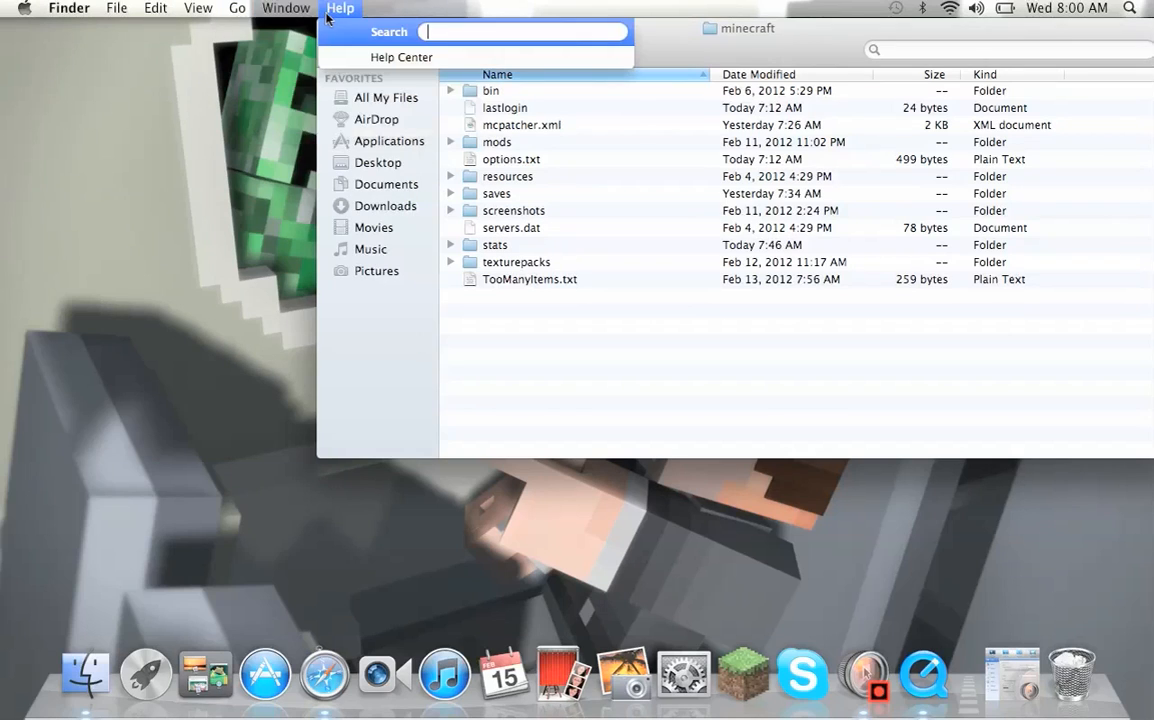
pyautogui.click(560, 150)
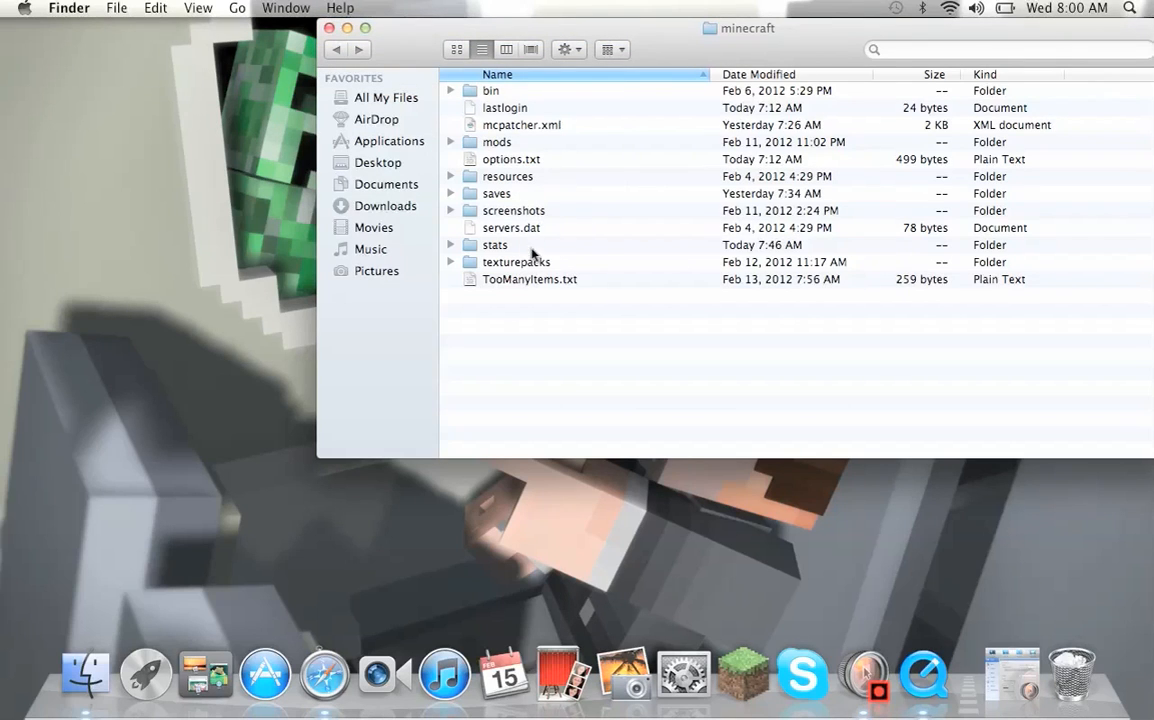
# Step: Go back to Application Support, open the Skype folder, then return to Application Support
pyautogui.doubleClick(516, 261)
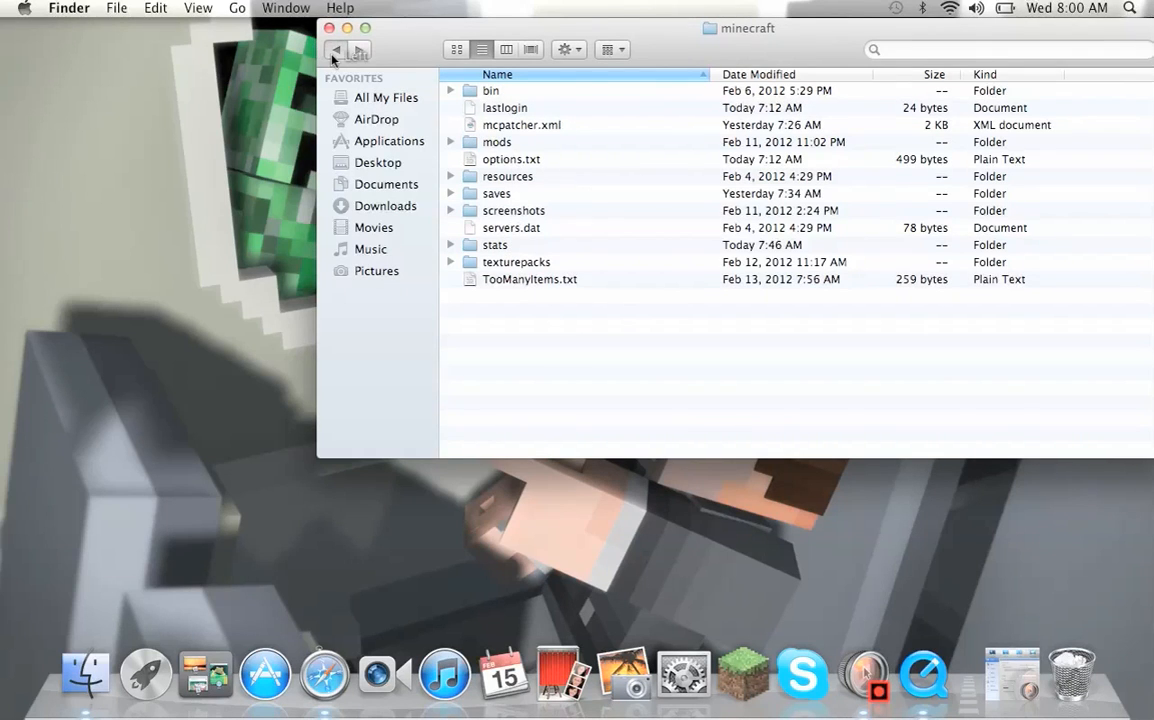
pyautogui.click(336, 50)
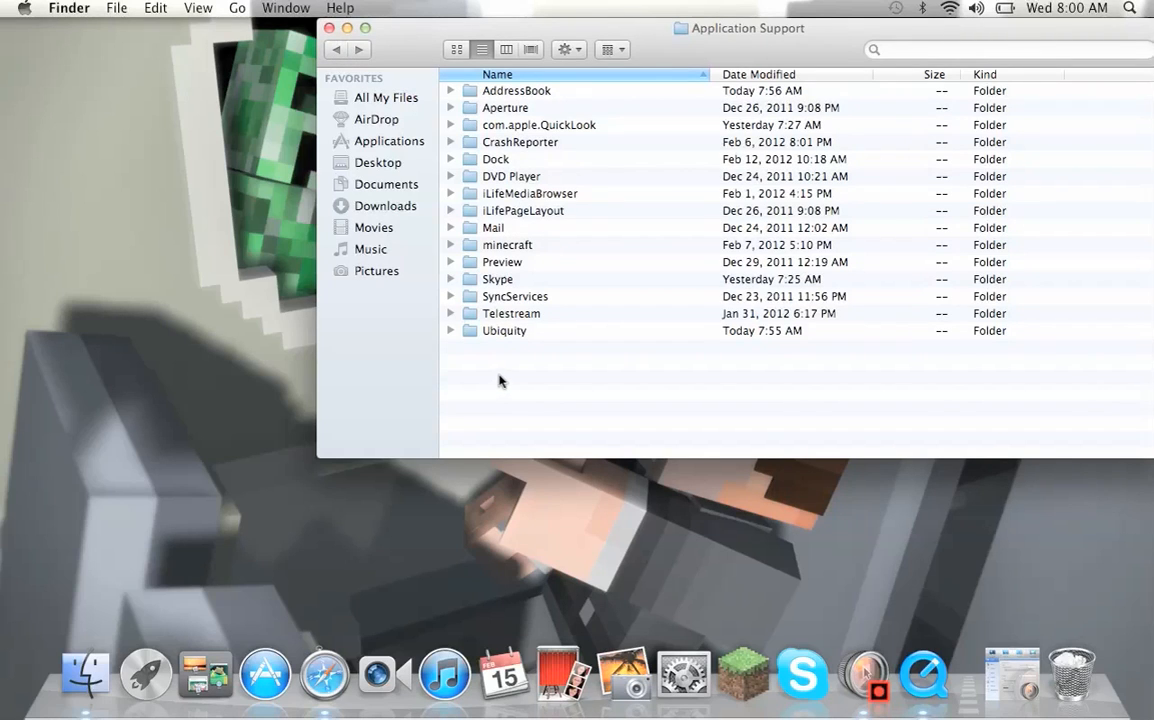
pyautogui.doubleClick(497, 279)
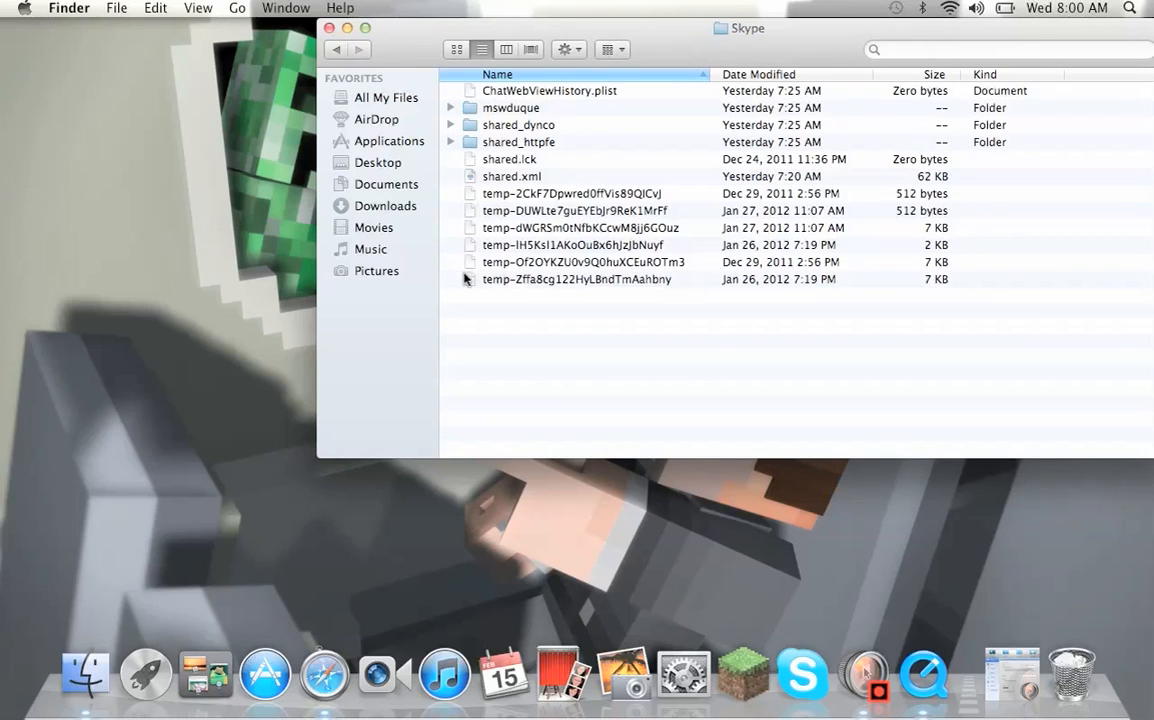
pyautogui.click(336, 49)
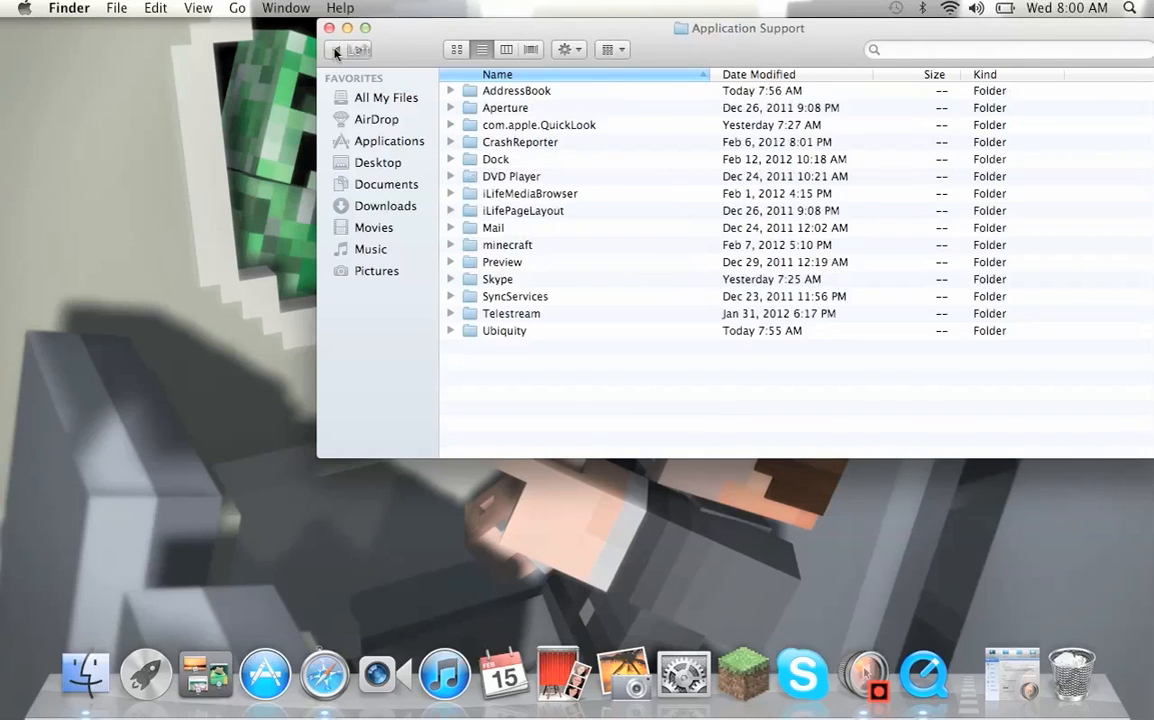